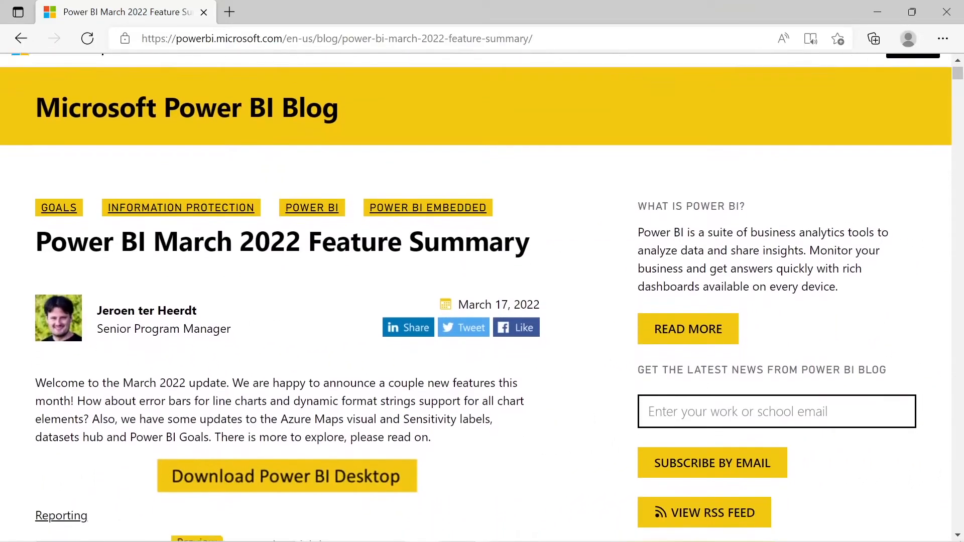
- Jump to the blog post's Error bars section and scroll through its setup screenshots
scroll("down", 3)
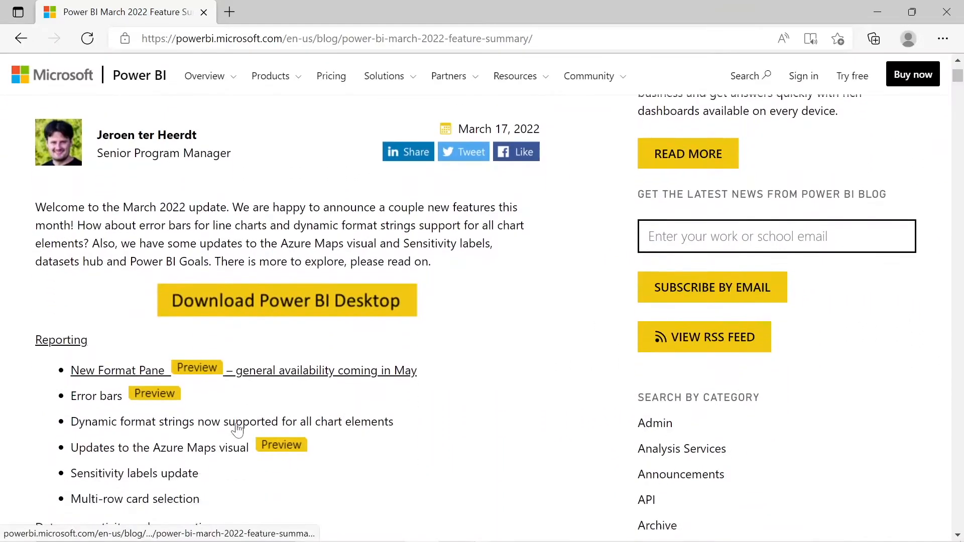
scroll("down", 3)
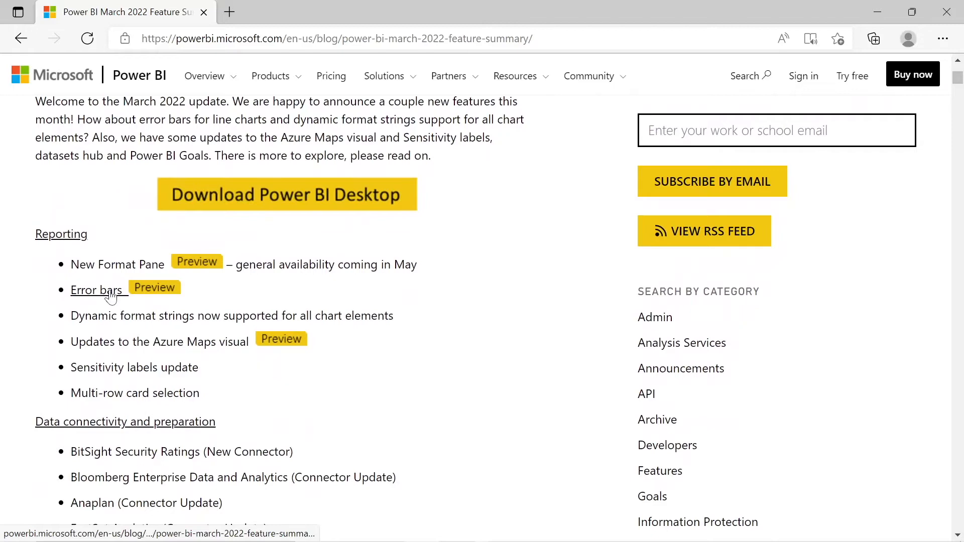
left_click(96, 290)
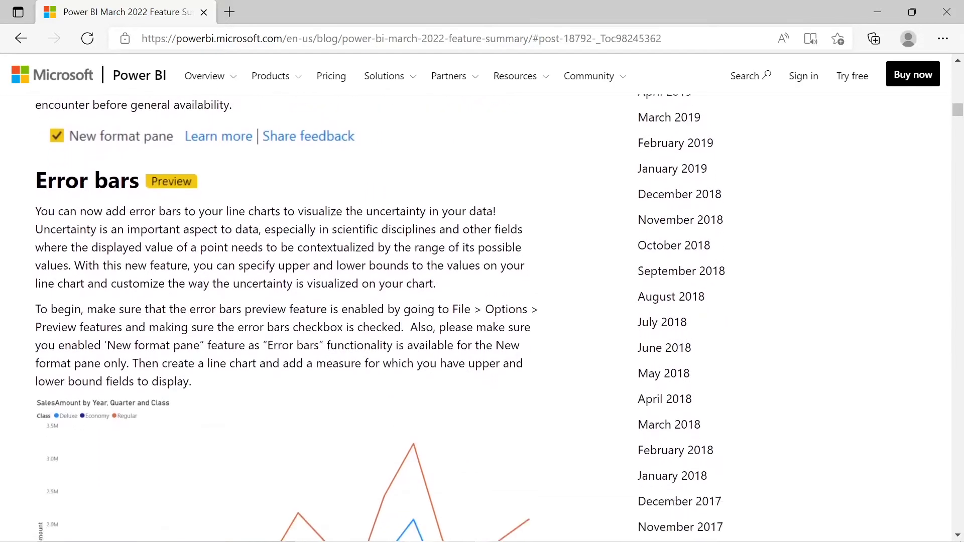
scroll("down", 3)
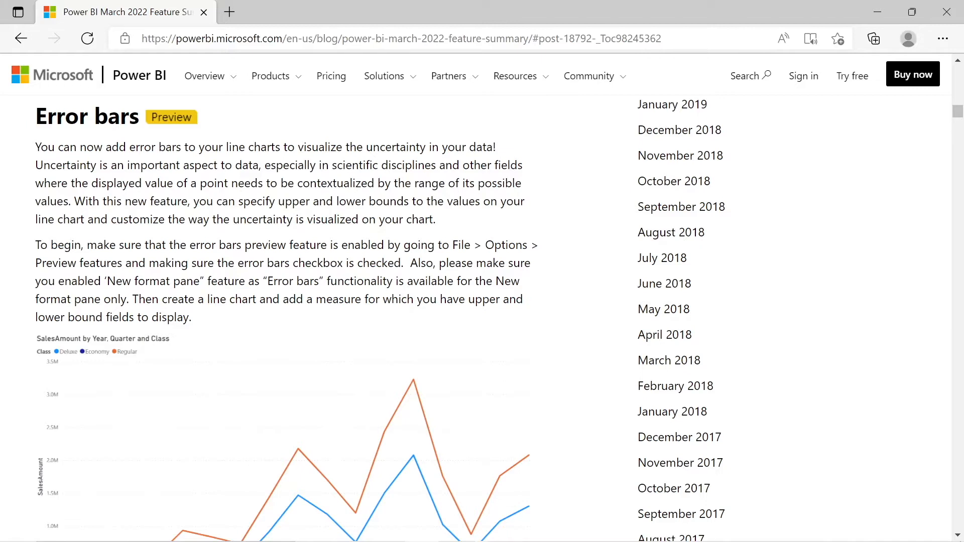
scroll("down", 3)
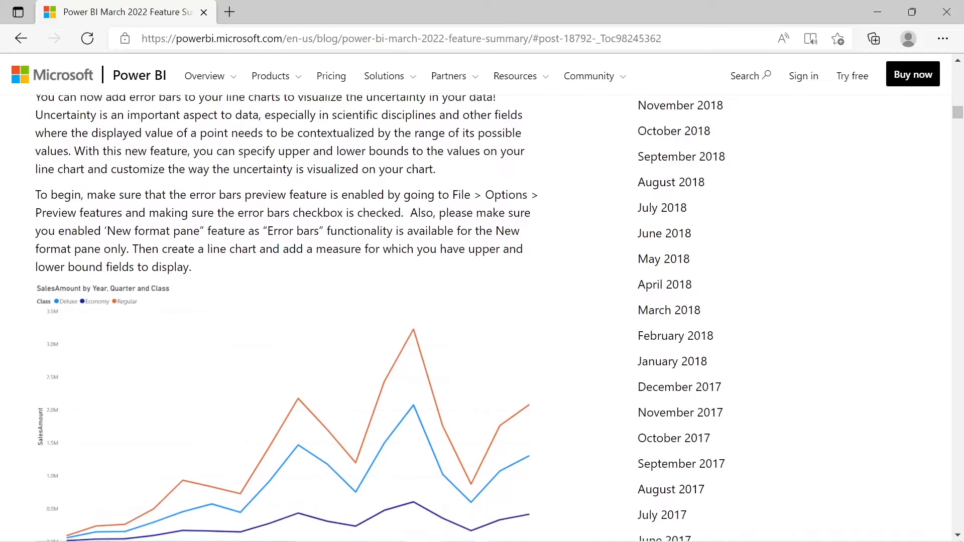
scroll("down", 3)
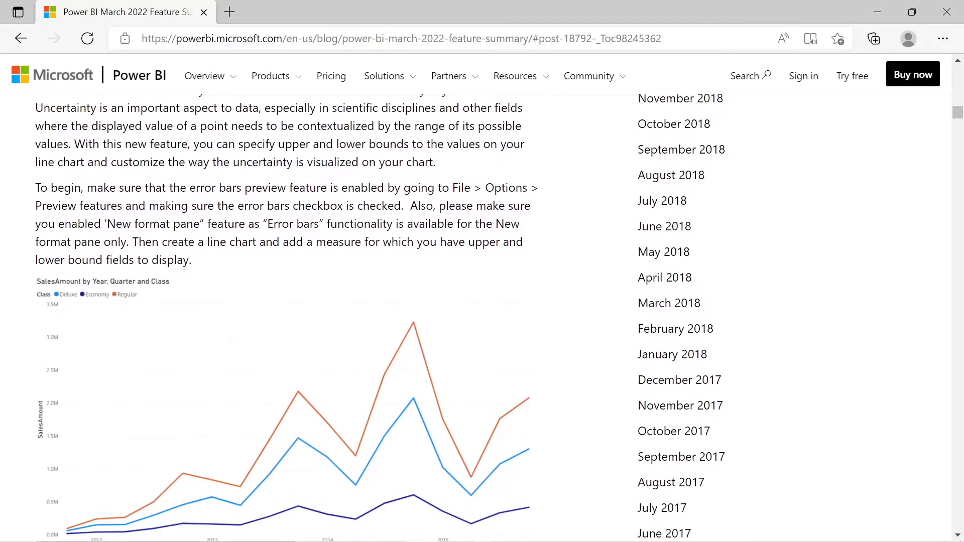
scroll("down", 3)
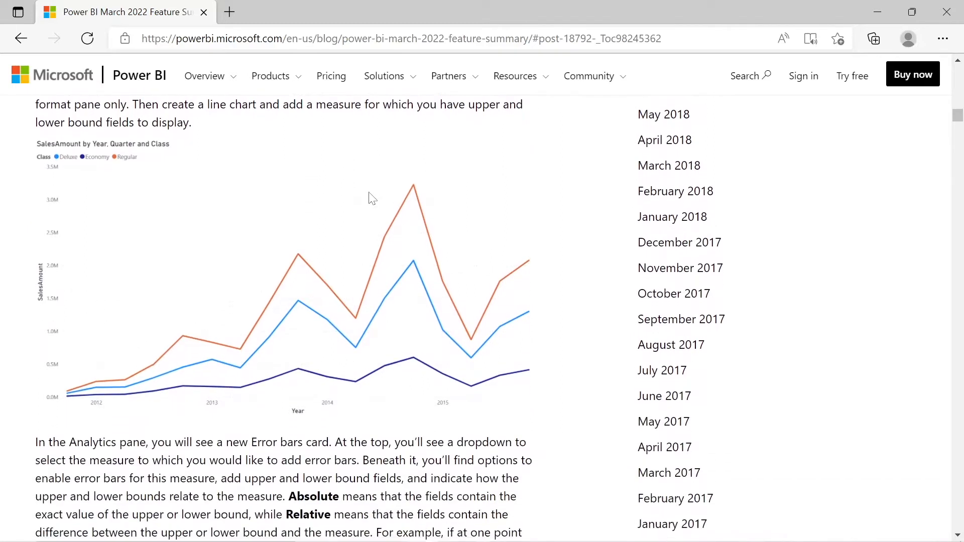
scroll("down", 3)
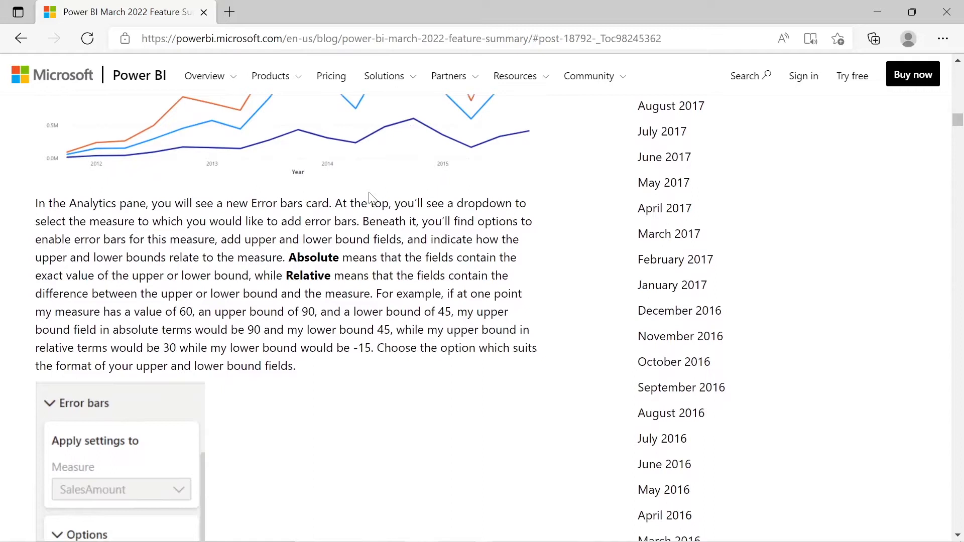
mouse_move(355, 368)
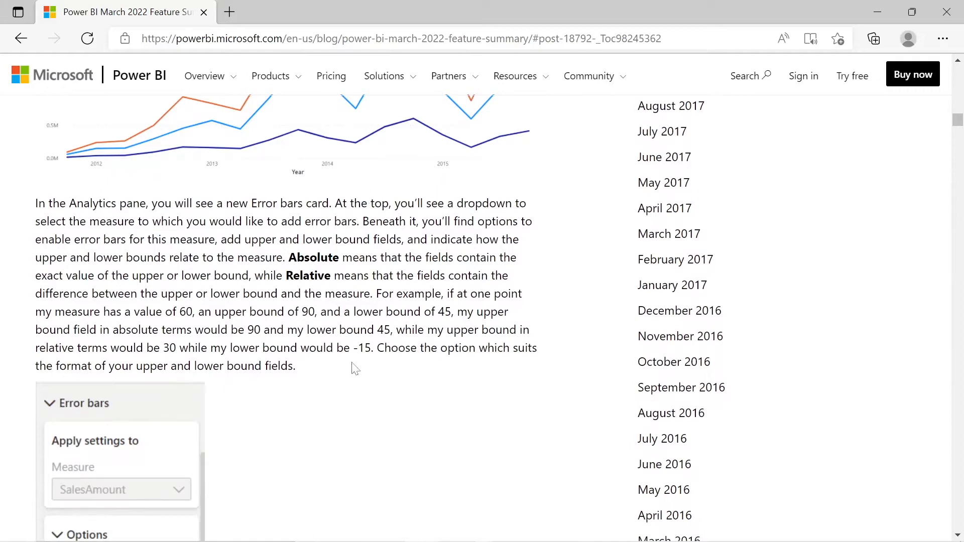
scroll("down", 3)
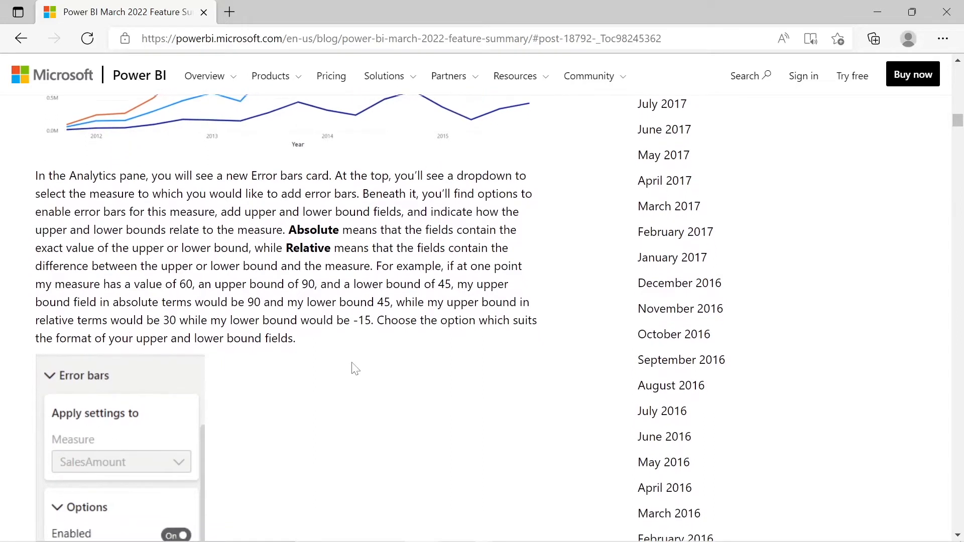
scroll("down", 3)
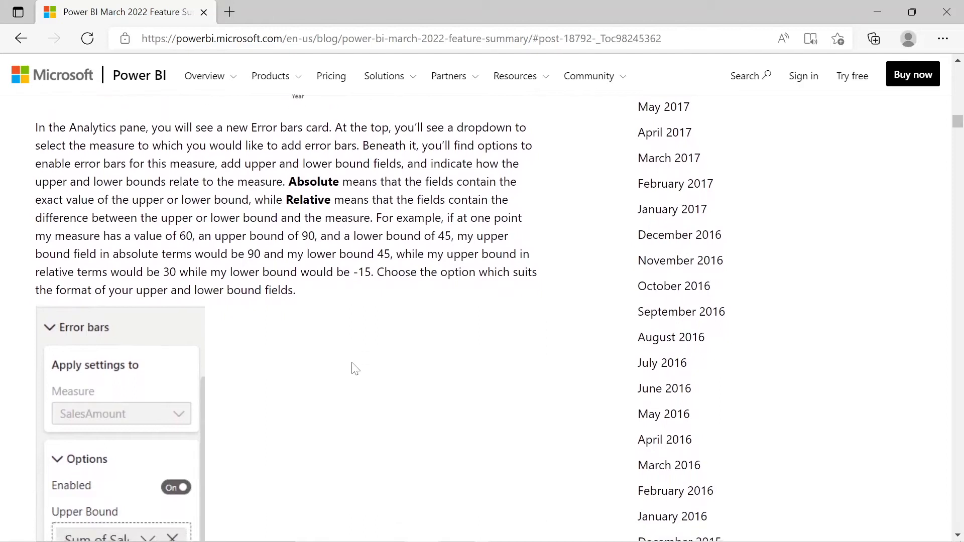
scroll("down", 3)
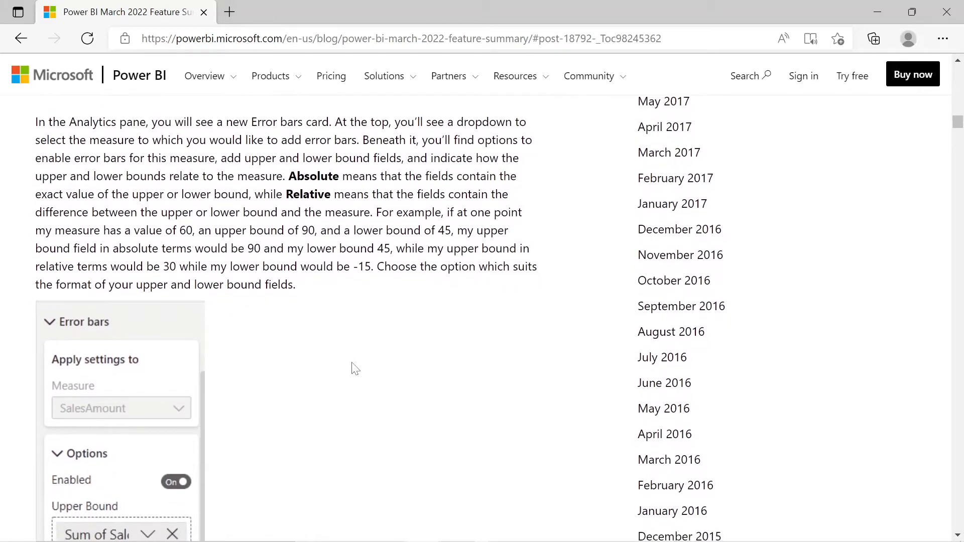
scroll("down", 3)
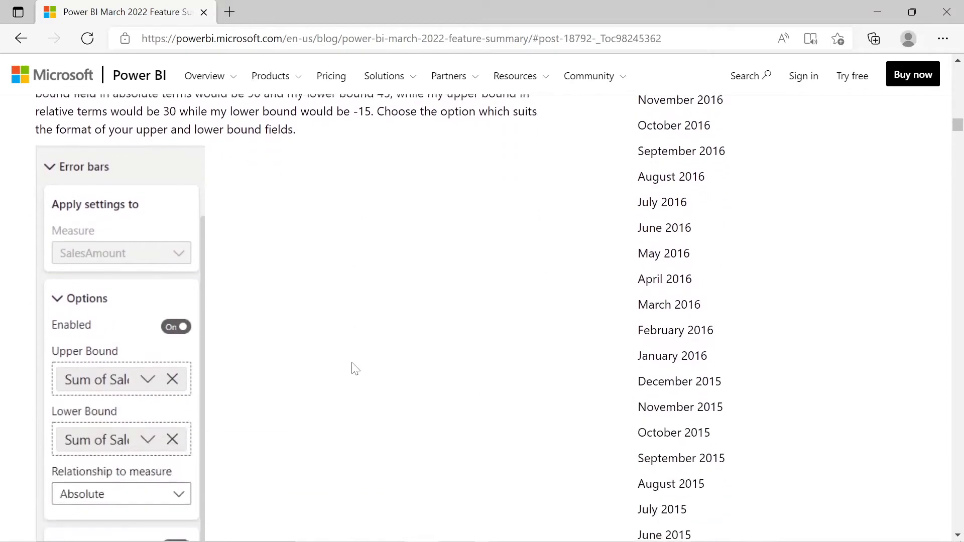
scroll("down", 3)
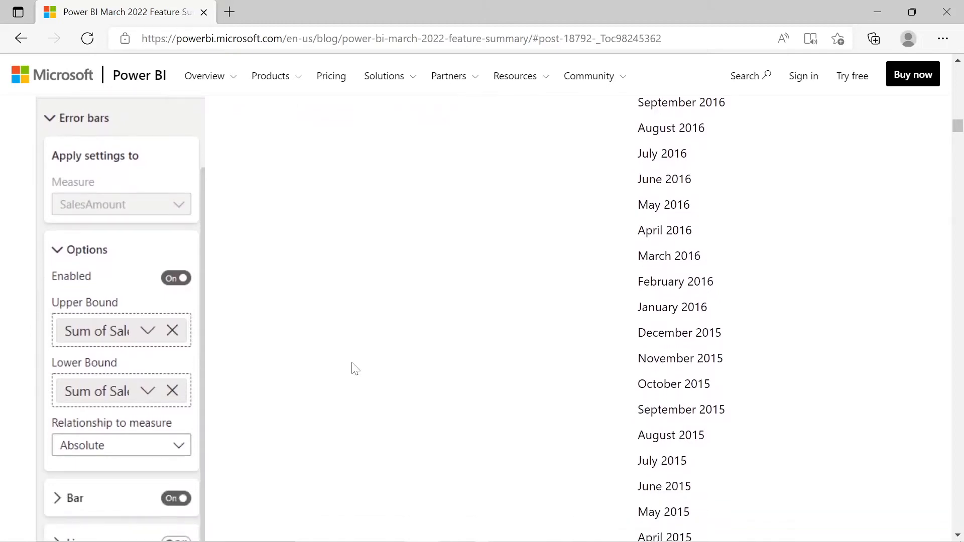
scroll("down", 3)
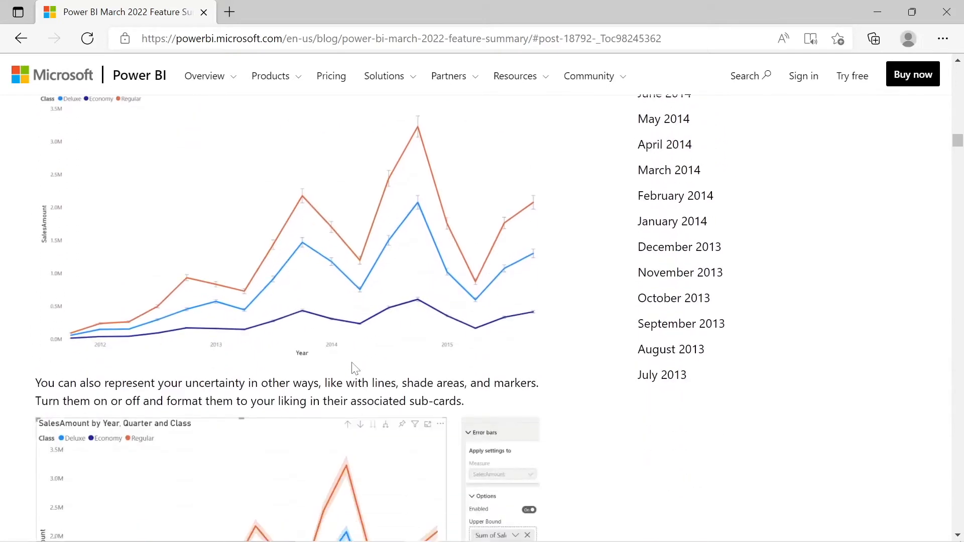
scroll("down", 3)
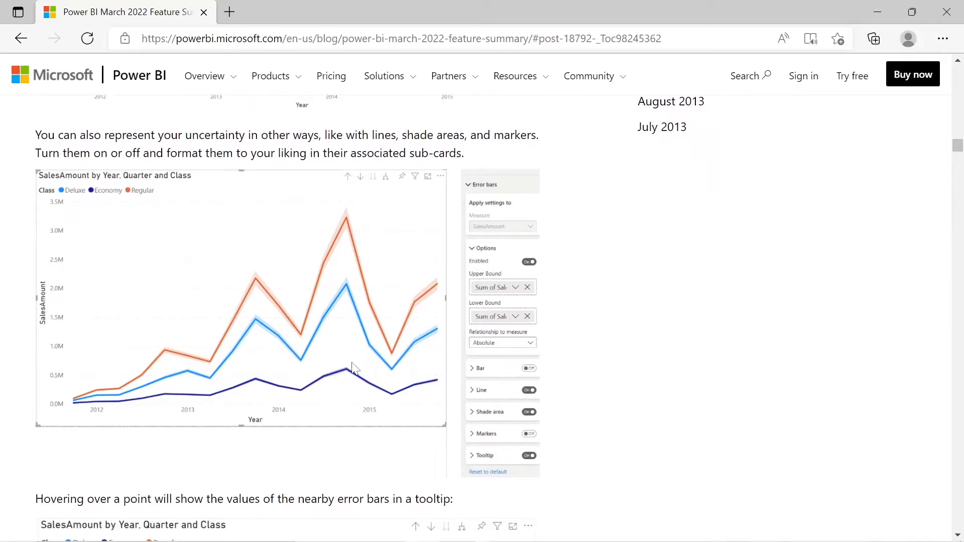
scroll("down", 3)
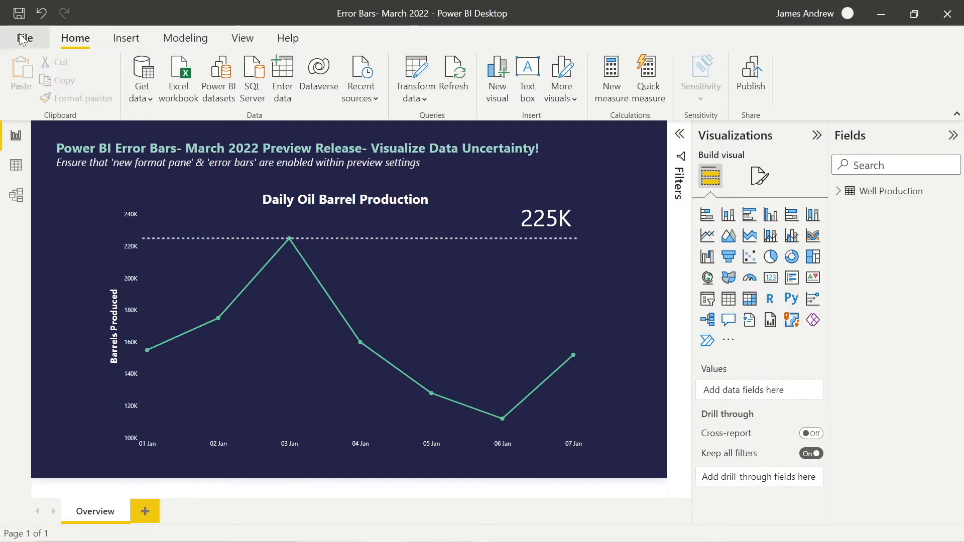
- Open File > Options and settings > Options to reach the global Options dialog
left_click(24, 37)
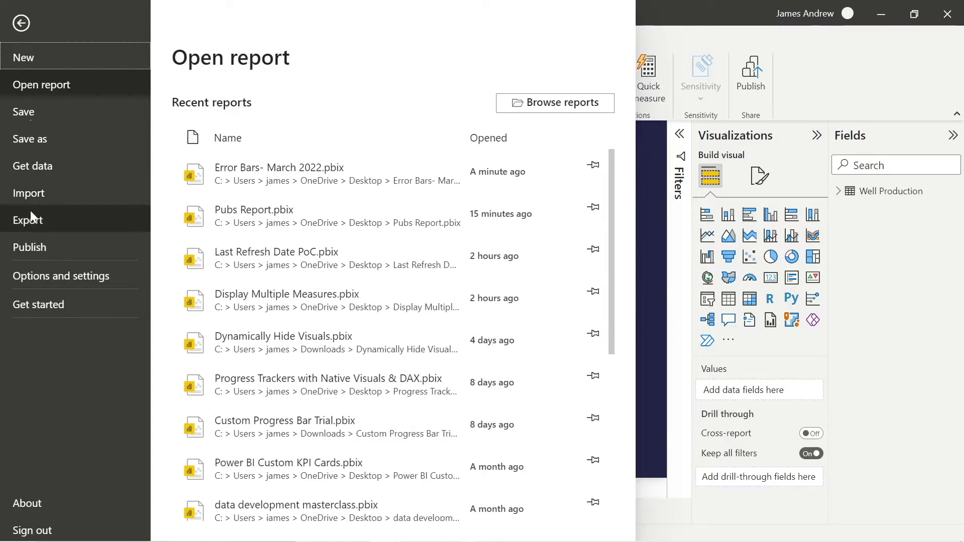
mouse_move(41, 254)
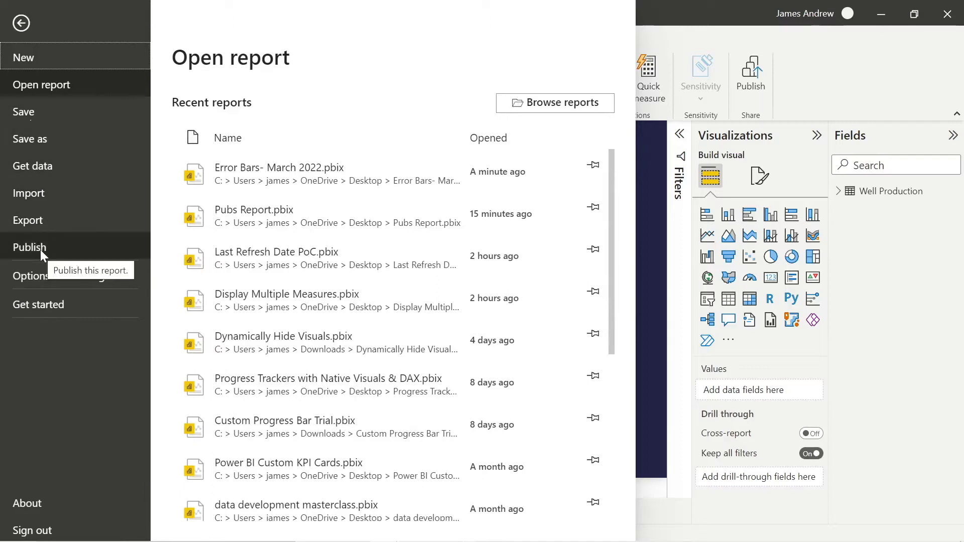
mouse_move(43, 281)
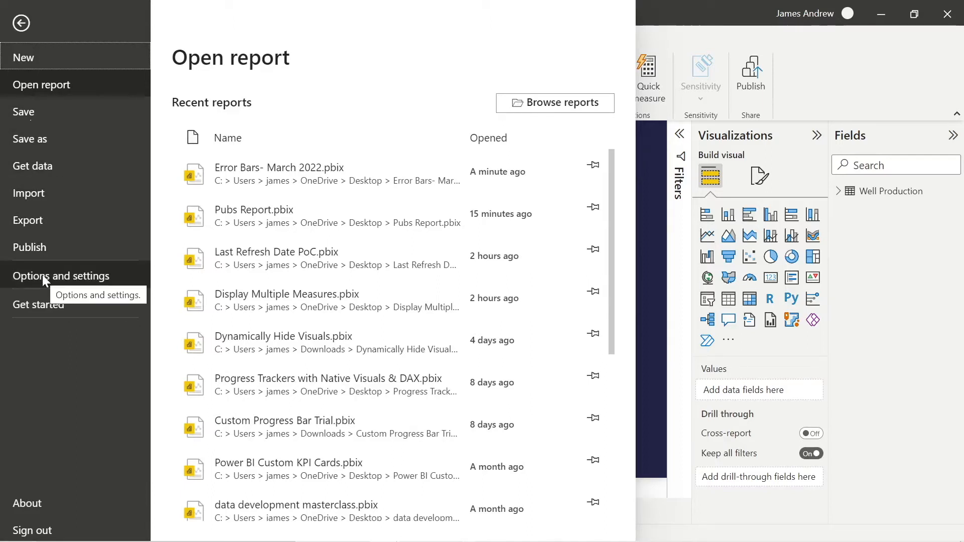
left_click(60, 276)
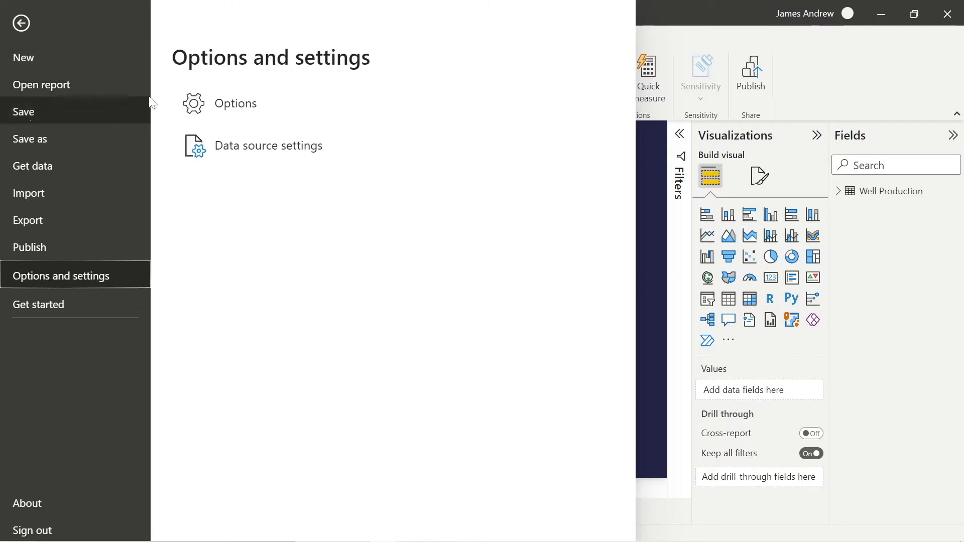
left_click(21, 22)
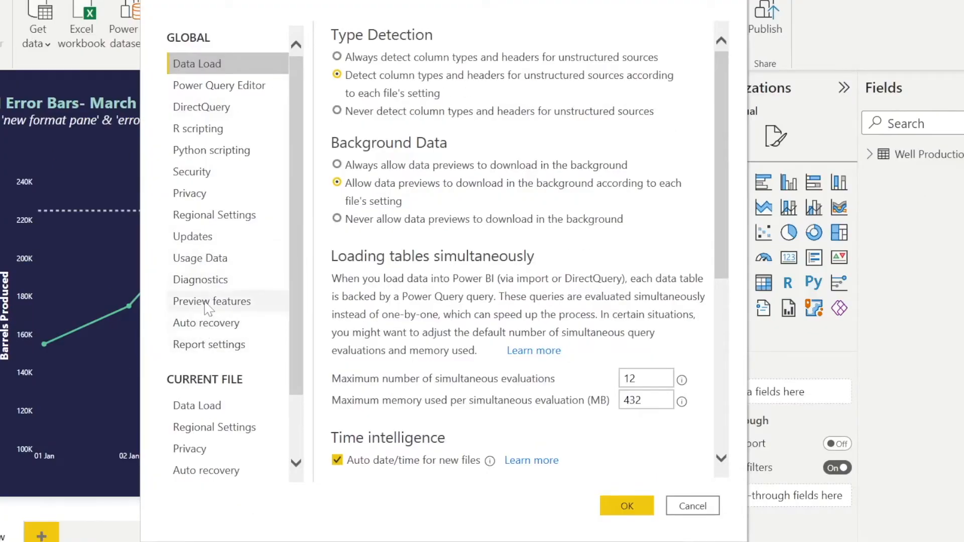
- Enable the New format pane and Error bars preview features and confirm the Options dialog
left_click(211, 300)
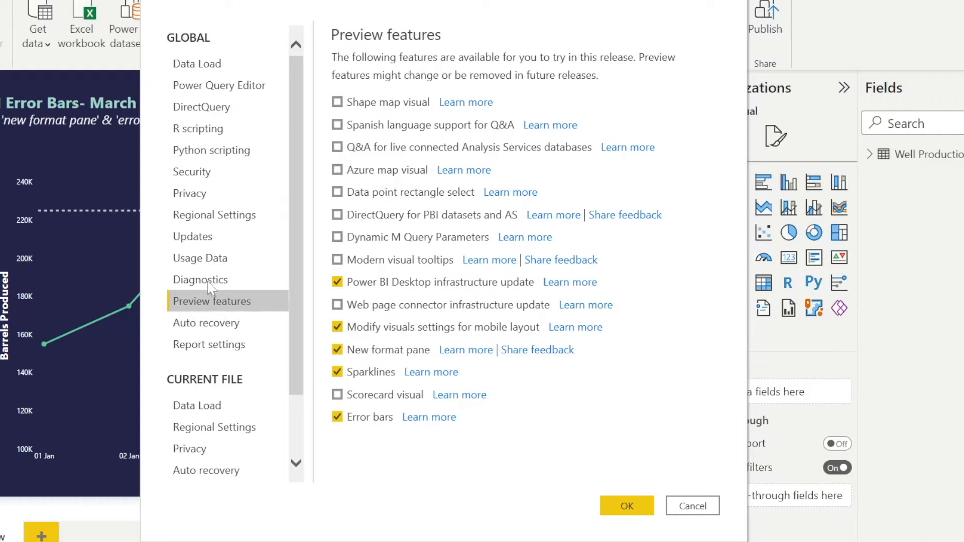
left_click(337, 326)
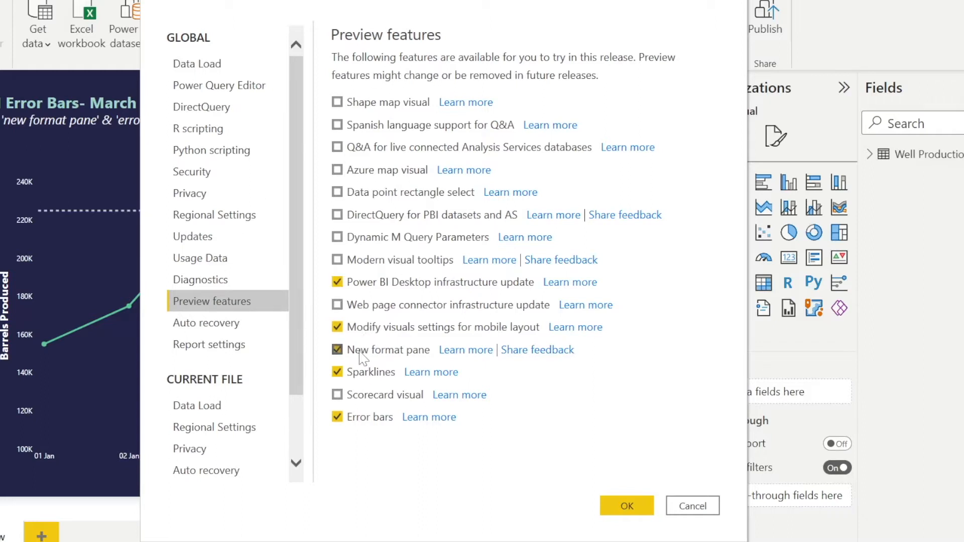
left_click(337, 349)
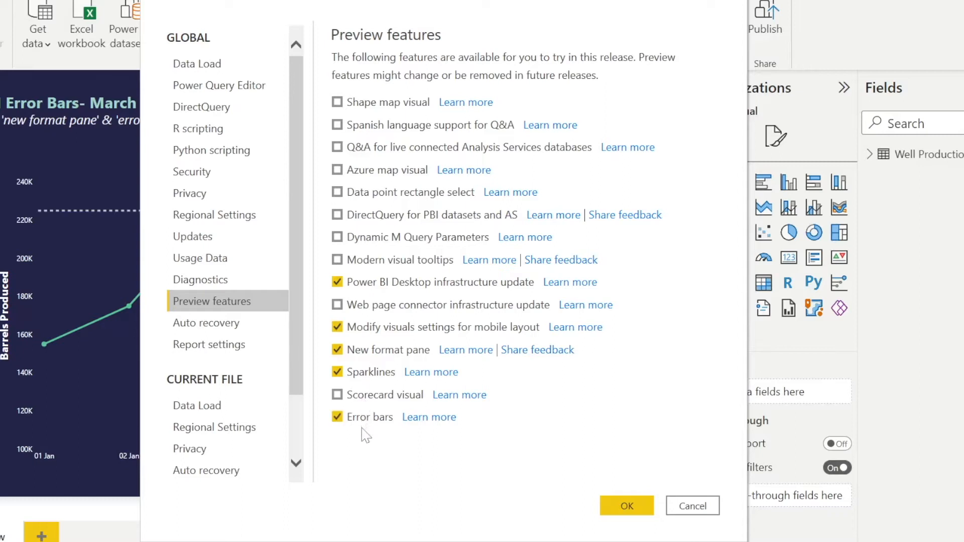
mouse_move(364, 441)
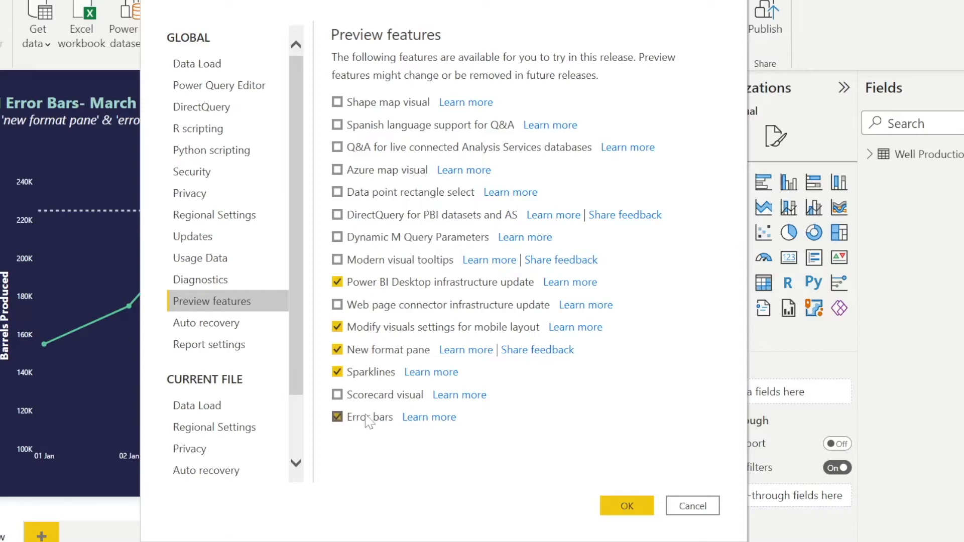
left_click(337, 417)
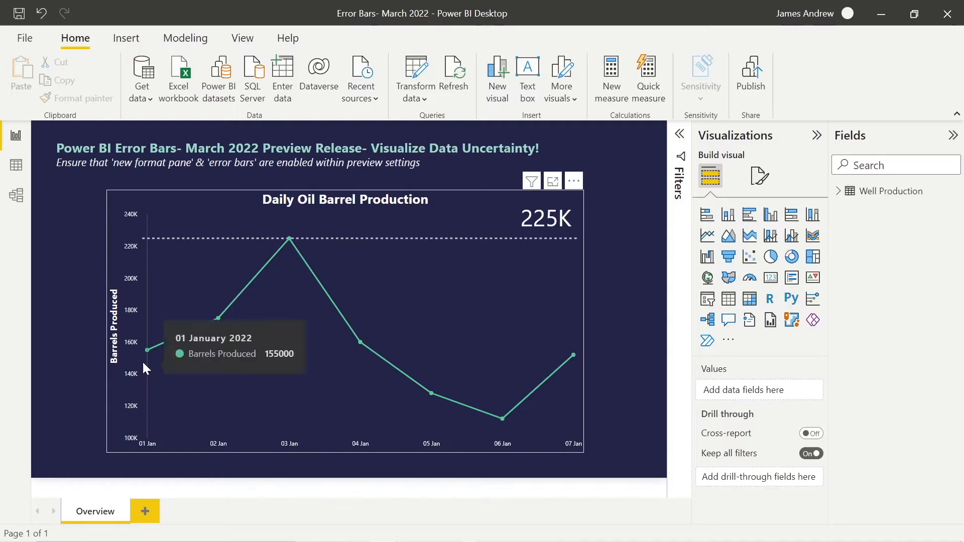
mouse_move(319, 345)
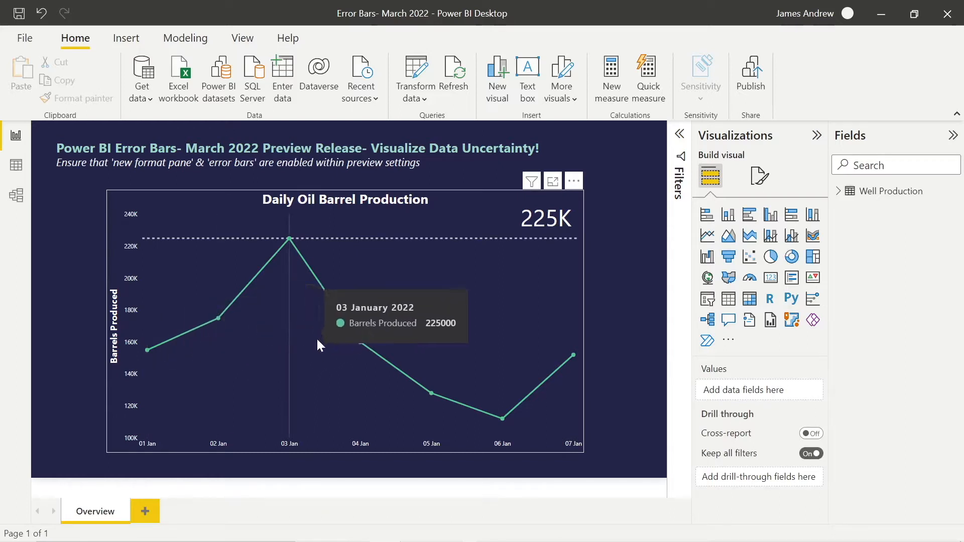
mouse_move(564, 393)
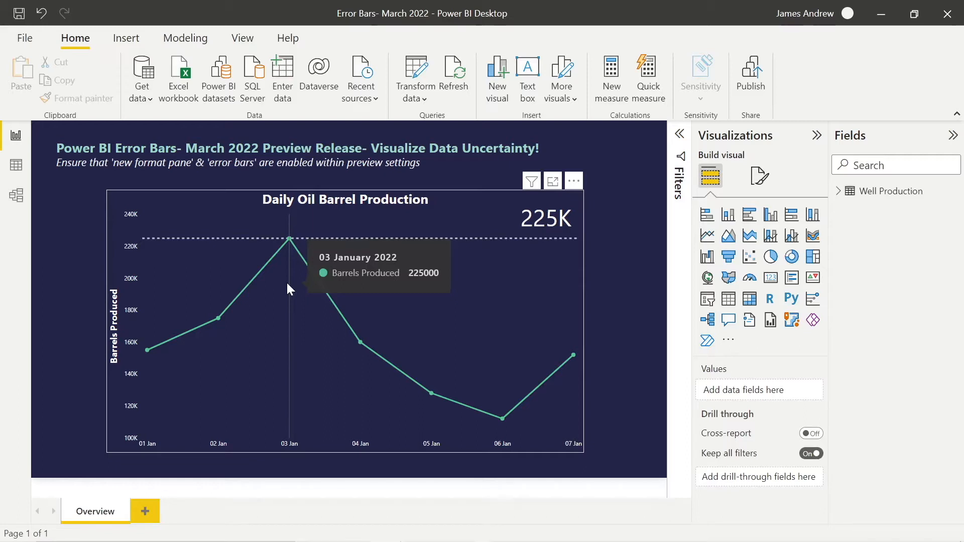
mouse_move(216, 348)
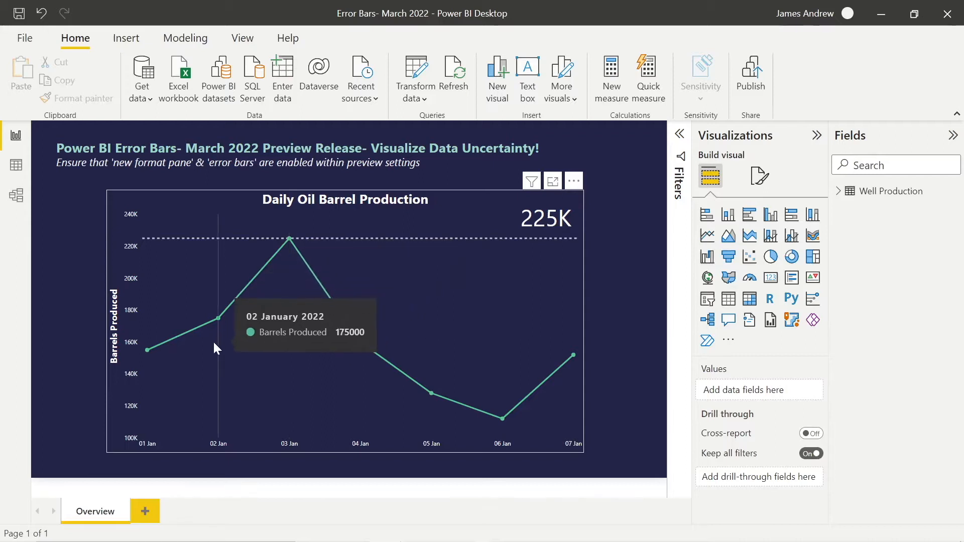
mouse_move(369, 380)
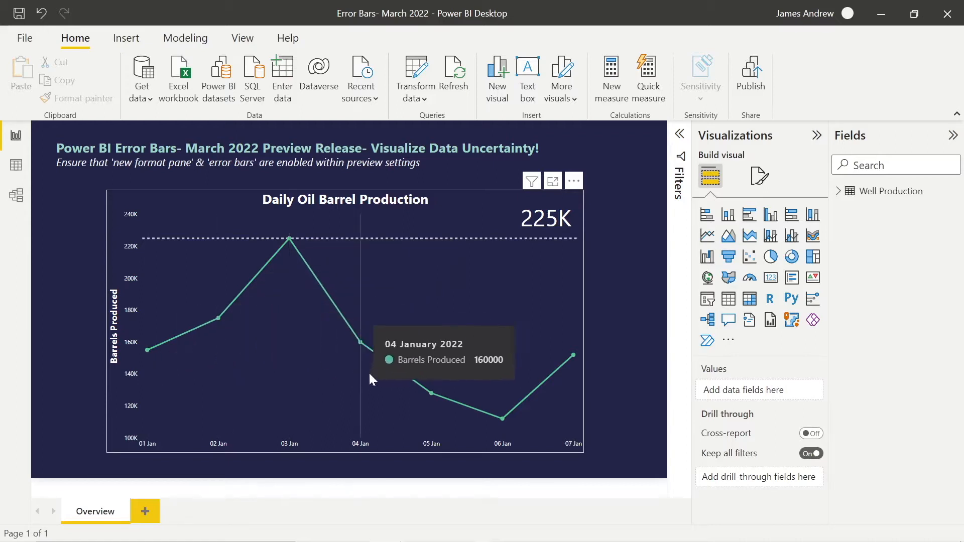
mouse_move(617, 295)
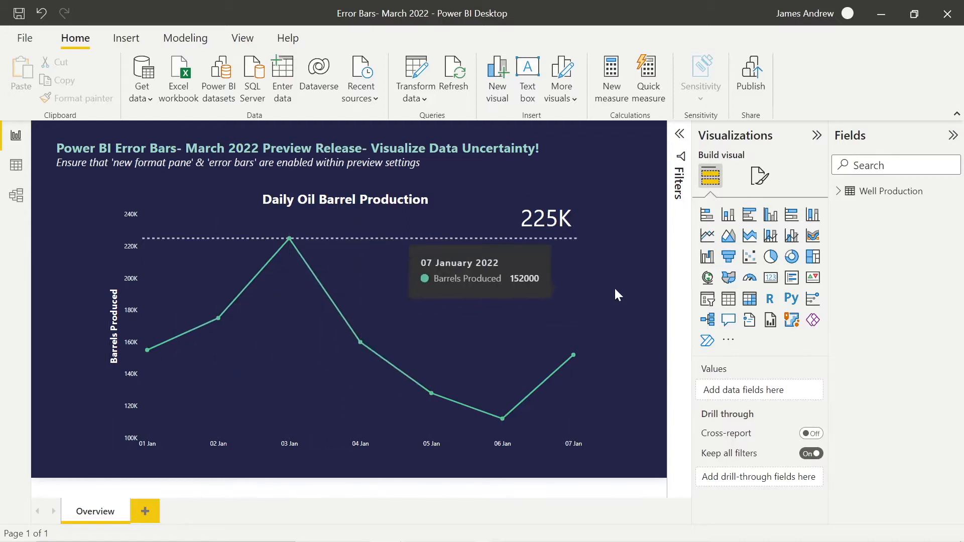
- Expand the Well Production table and review the Max Oil Production measure
left_click(892, 191)
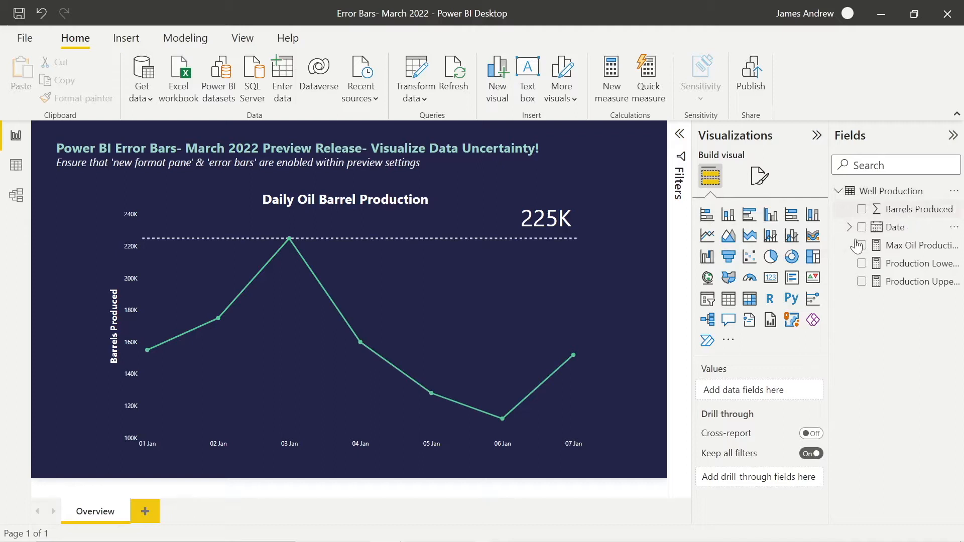
mouse_move(912, 245)
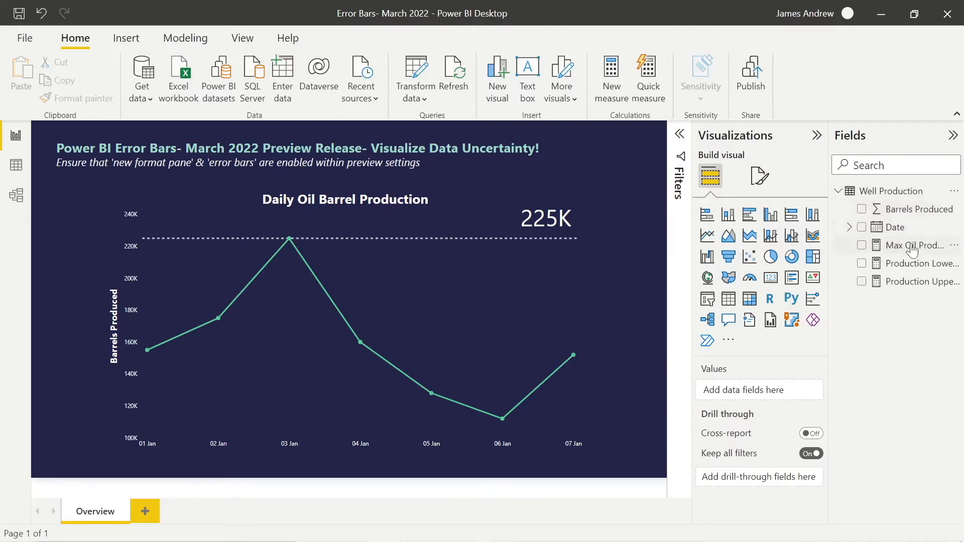
mouse_move(914, 246)
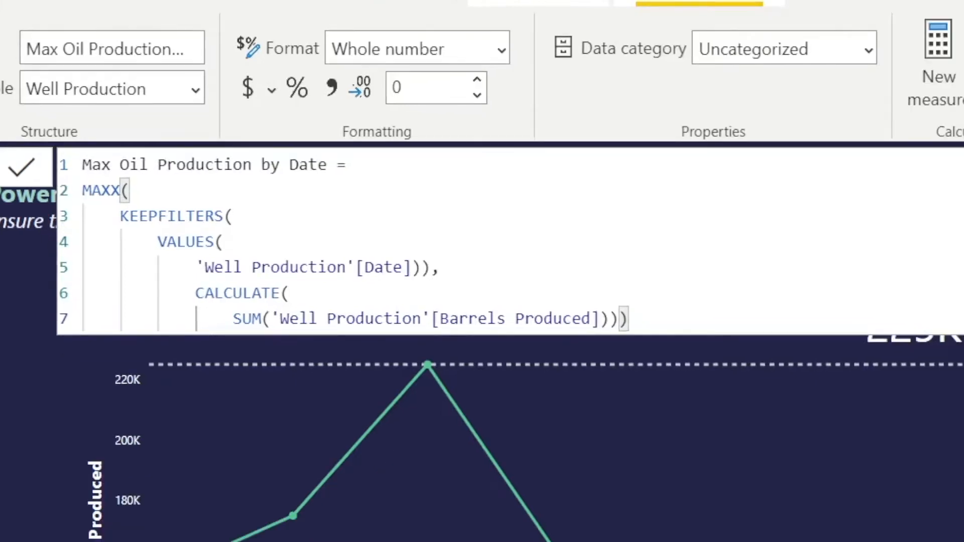
mouse_move(623, 425)
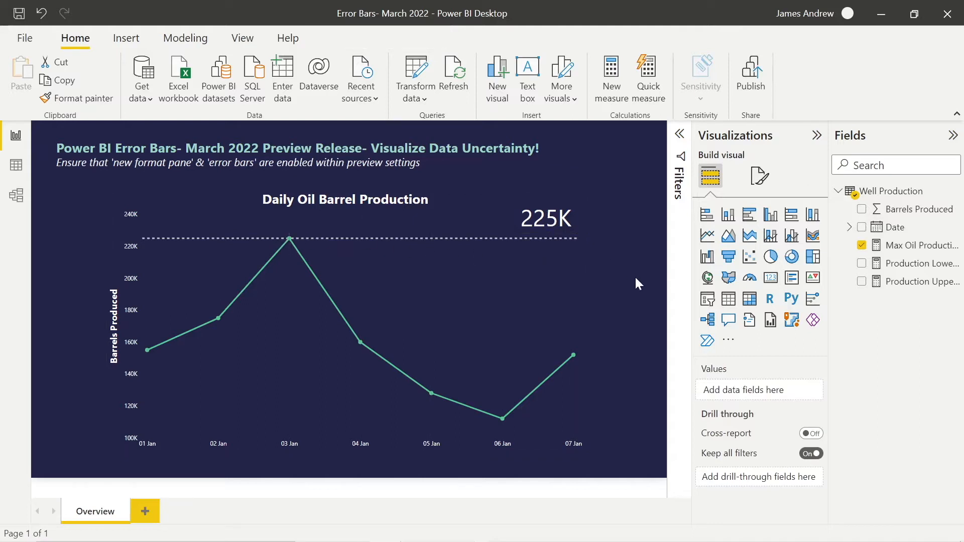
left_click(861, 245)
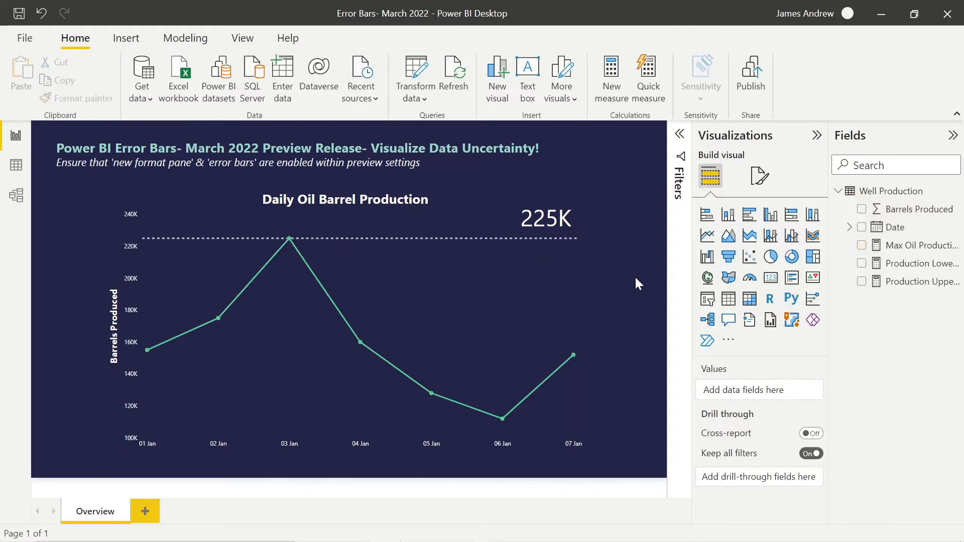
mouse_move(289, 239)
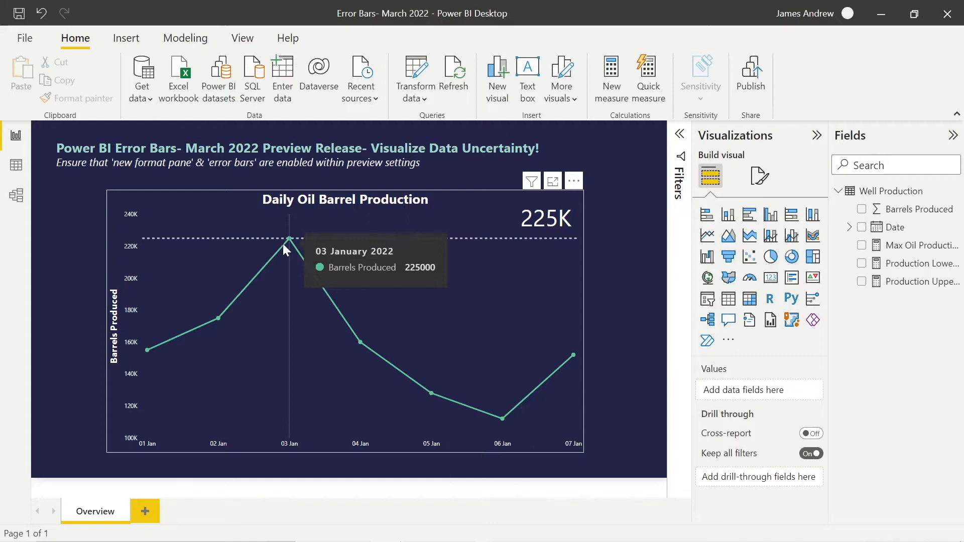
mouse_move(622, 302)
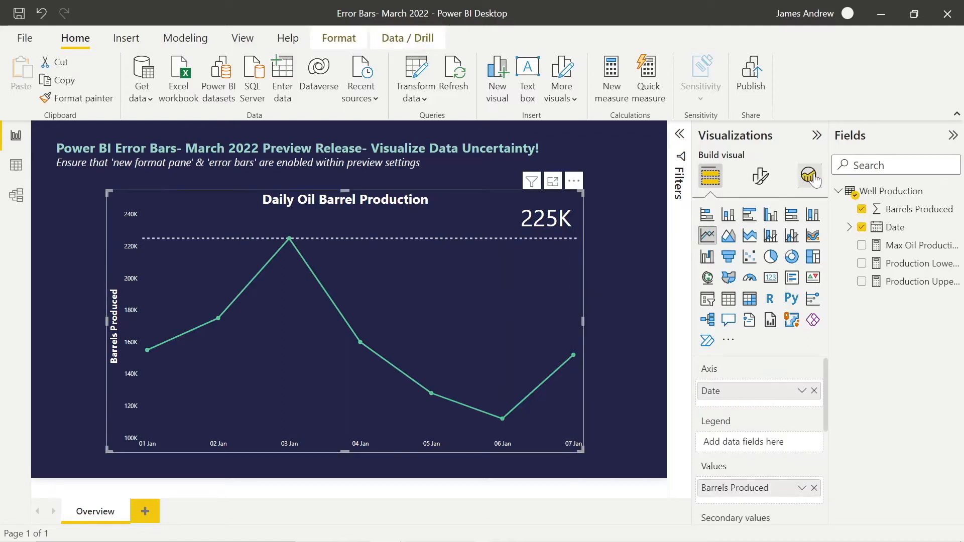
- Assign Production Upper Bound and Production Lower Bound as the Barrels Produced error bar bounds
left_click(809, 176)
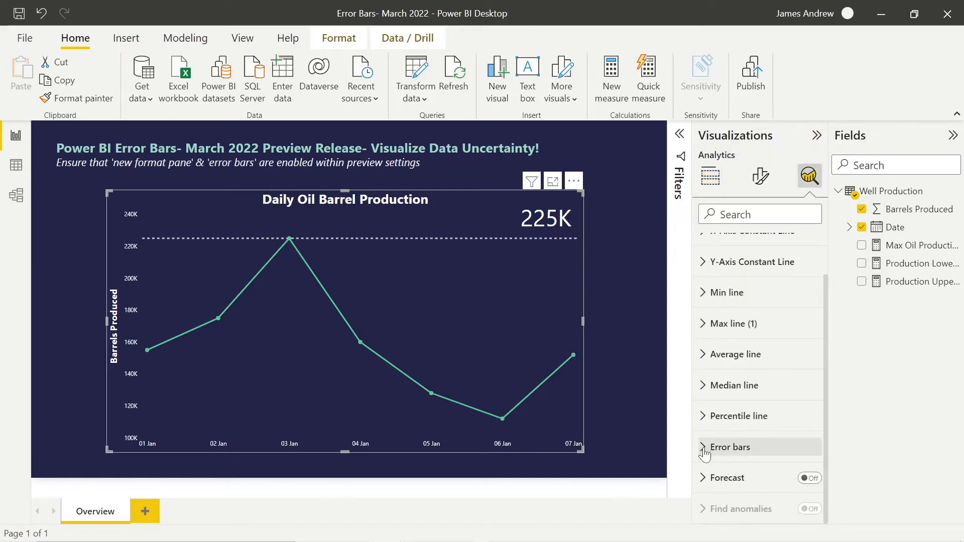
left_click(731, 447)
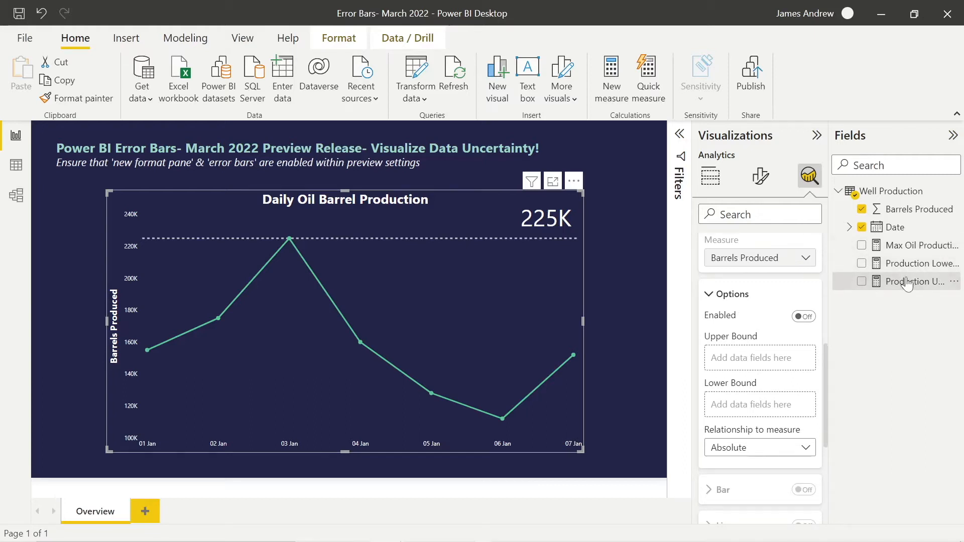
left_click(915, 281)
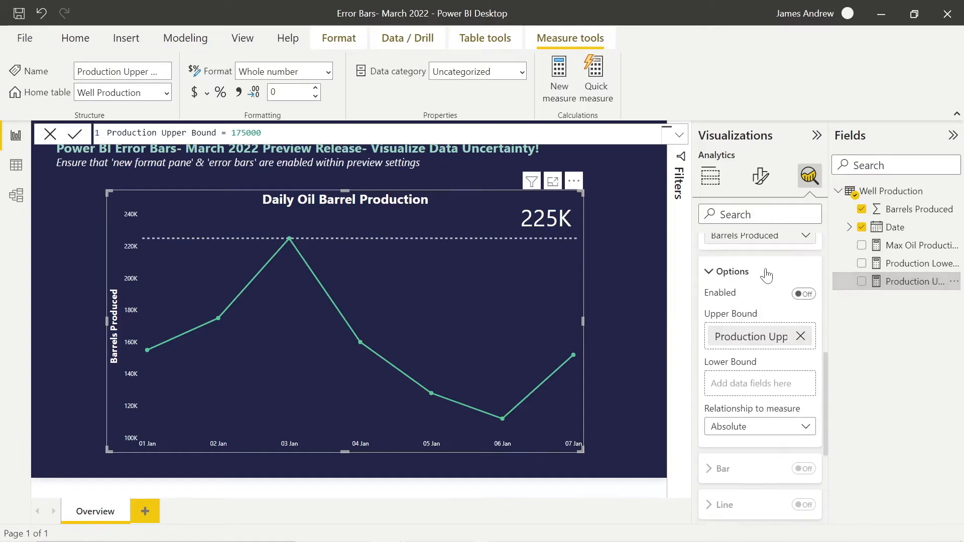
left_click(915, 263)
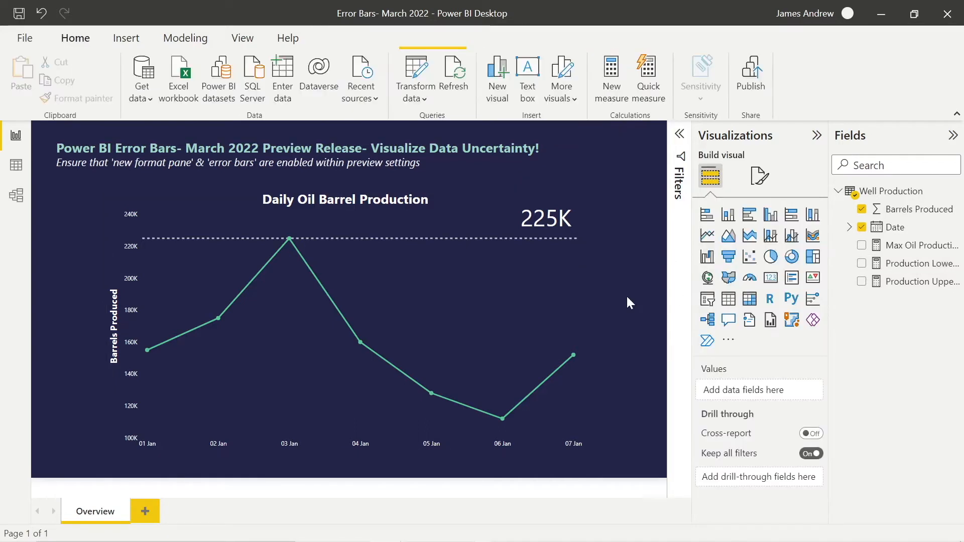
left_click(344, 307)
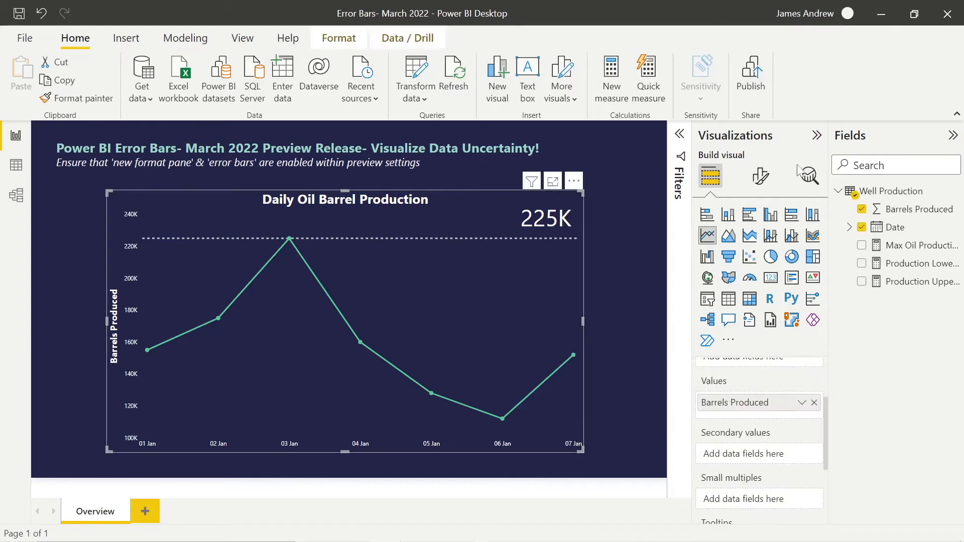
left_click(808, 177)
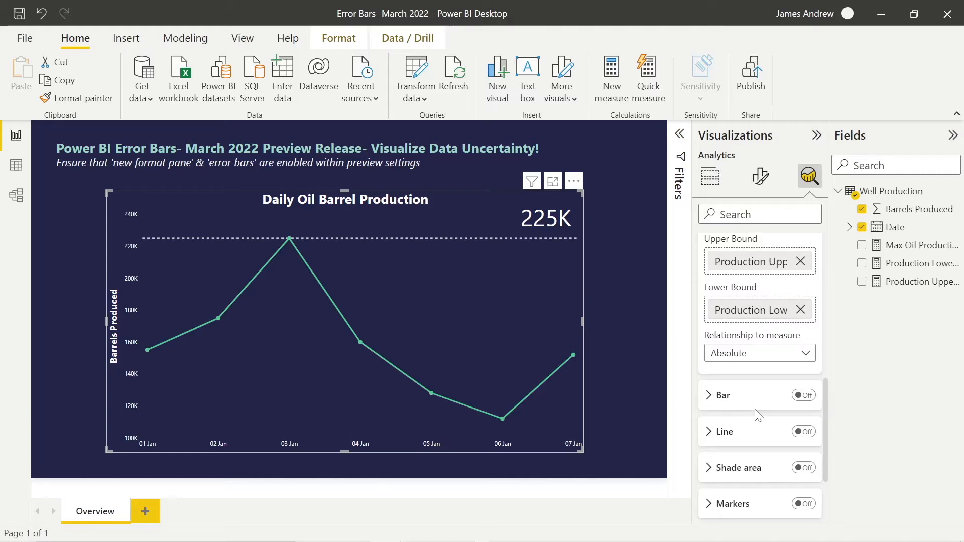
scroll("down", 3)
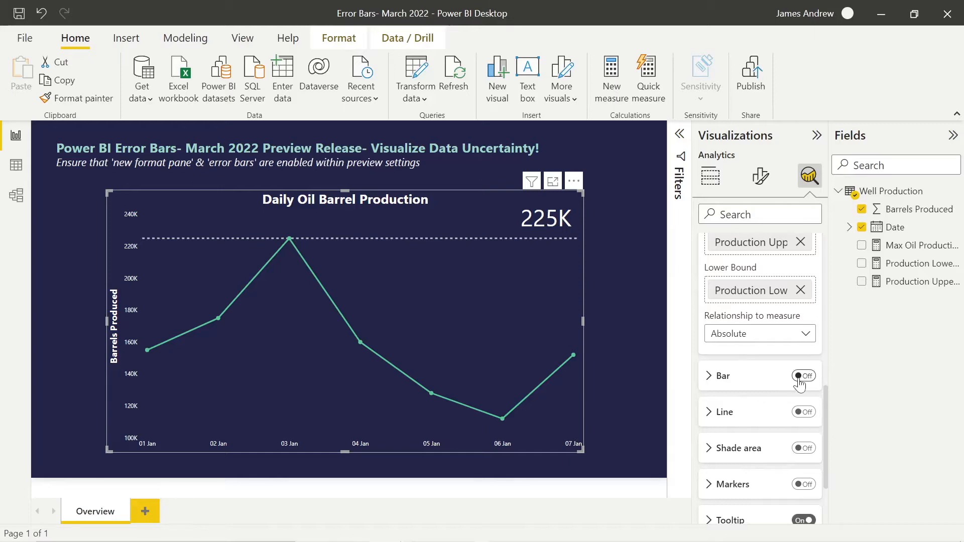
left_click(801, 376)
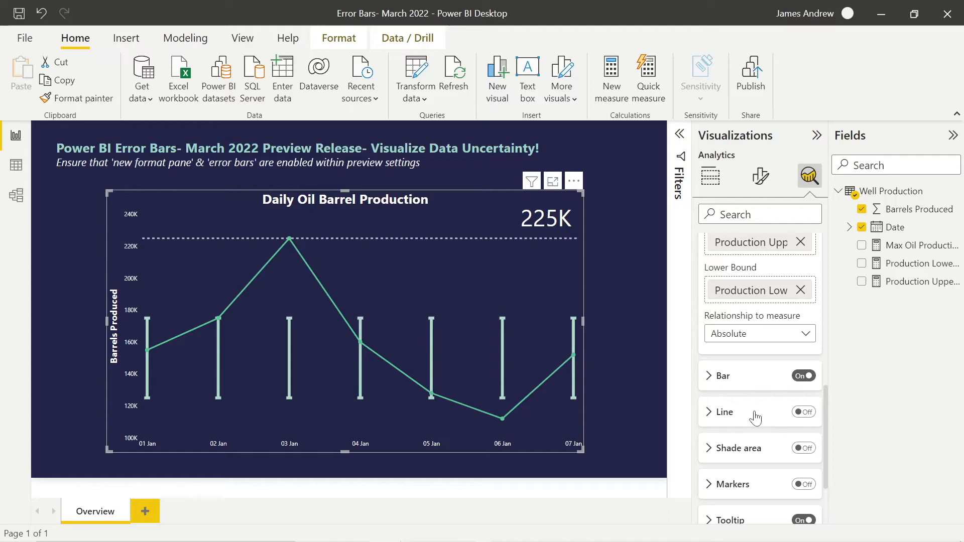
left_click(710, 325)
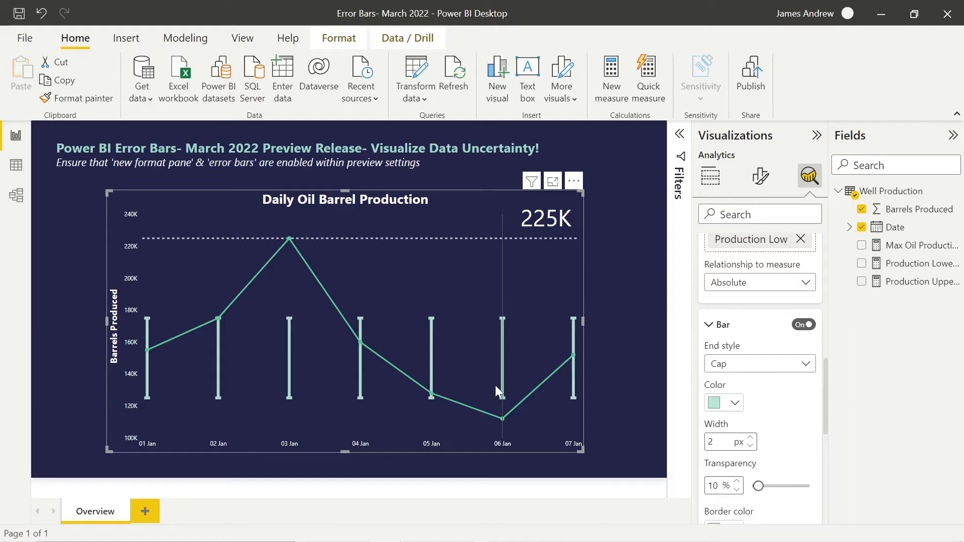
mouse_move(434, 398)
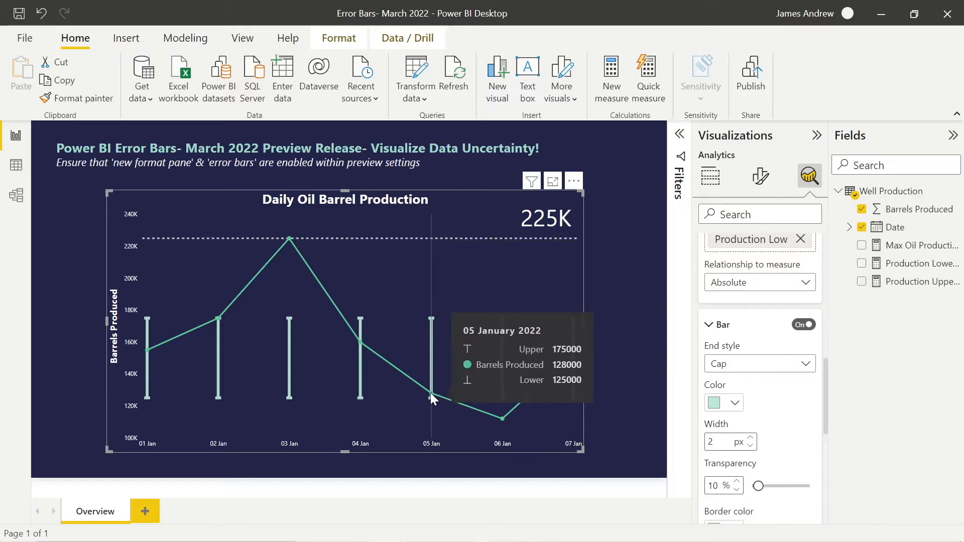
mouse_move(530, 393)
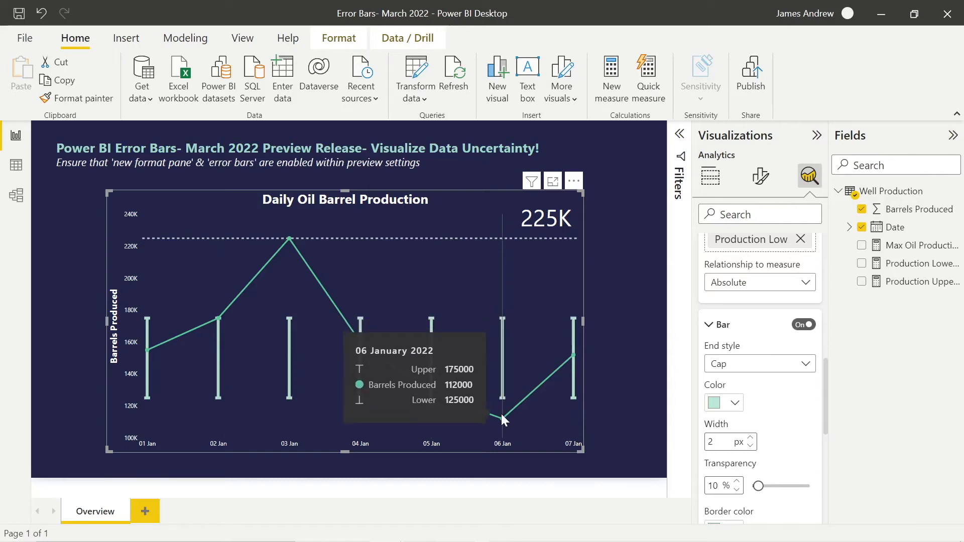
mouse_move(574, 368)
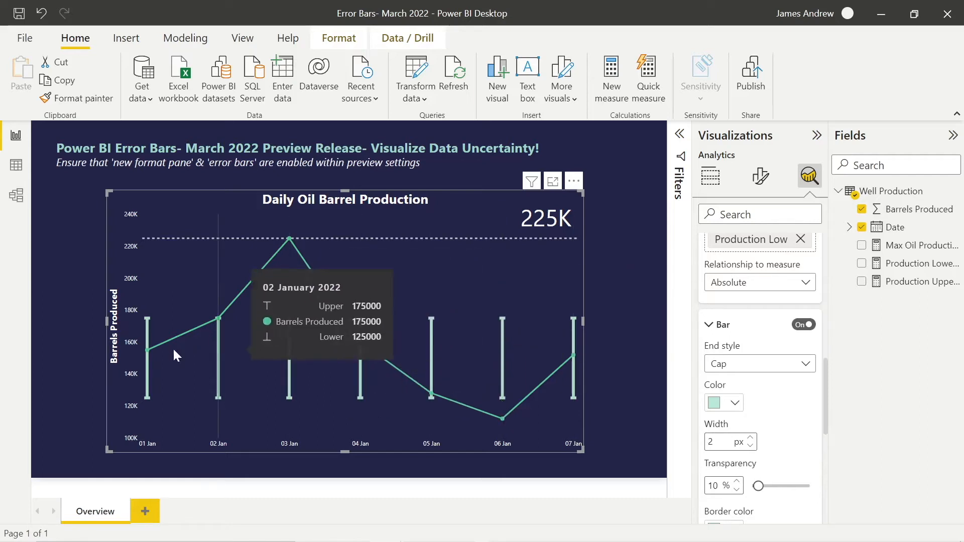
mouse_move(290, 239)
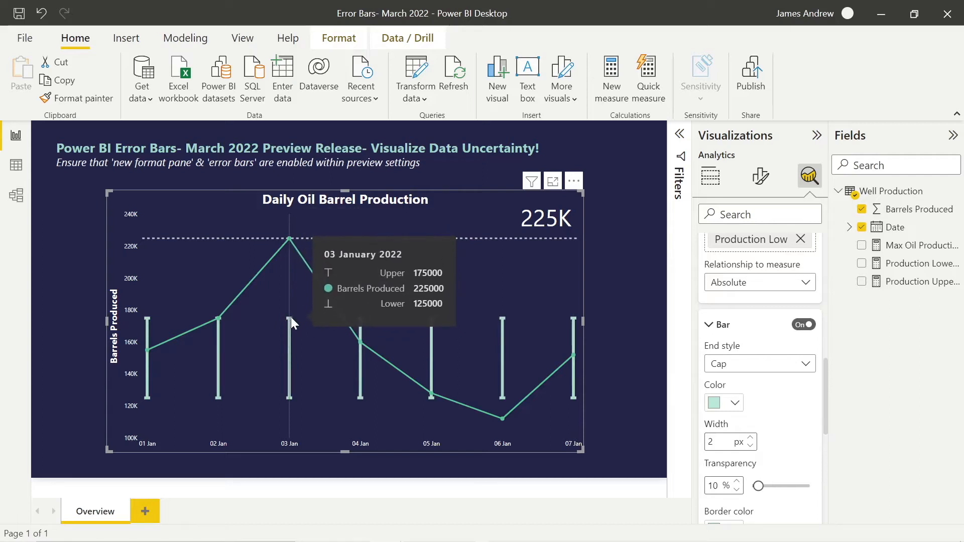
mouse_move(220, 318)
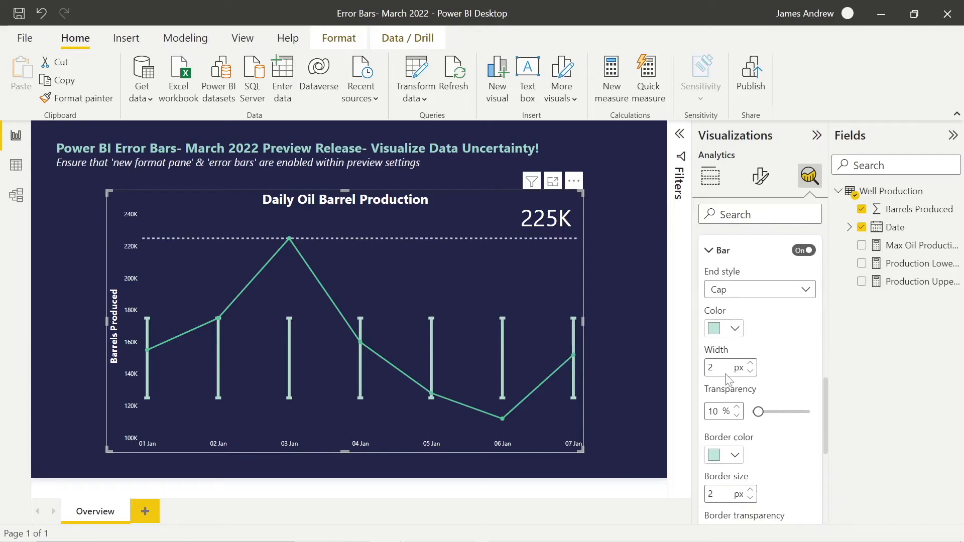
- Change the error bar width from 2 to 3 px in the Bar settings
scroll("down", 3)
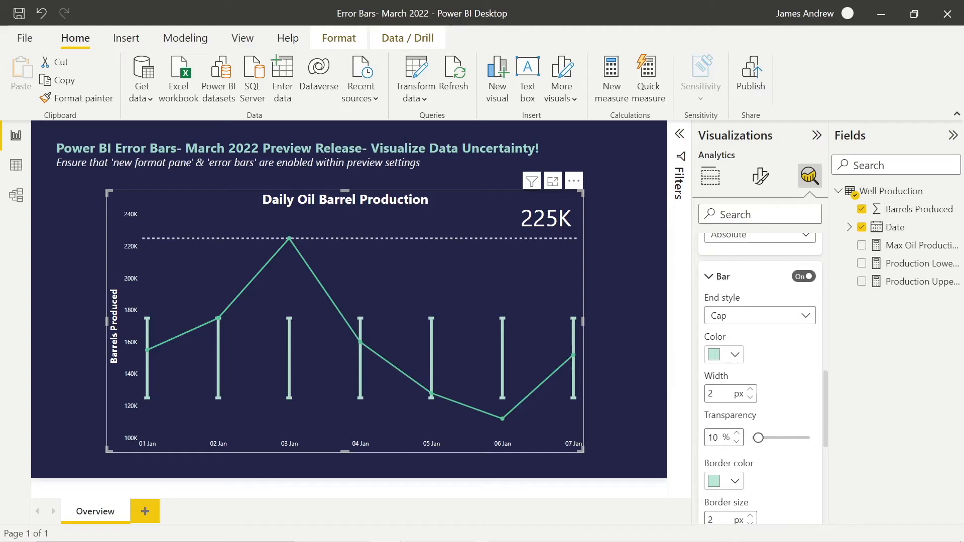
left_click(736, 354)
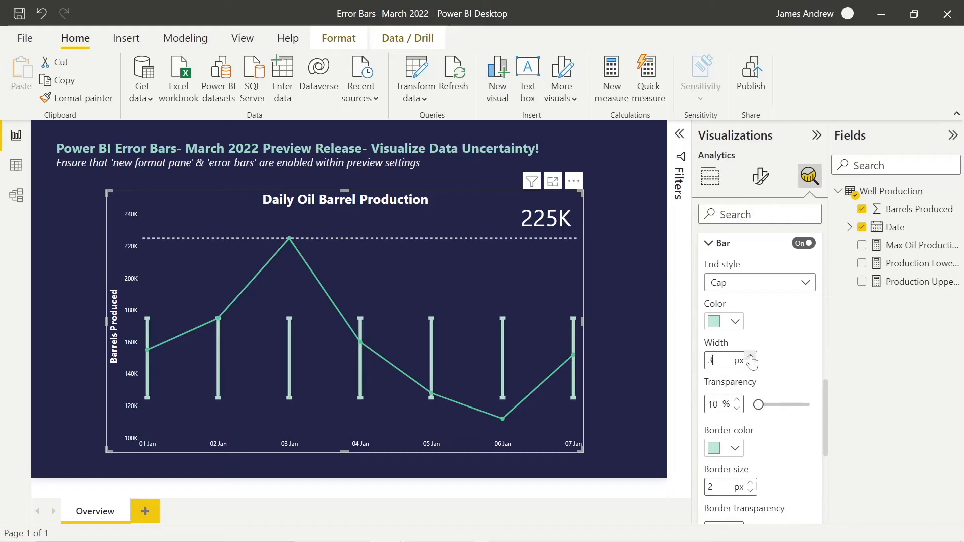
scroll("down", 3)
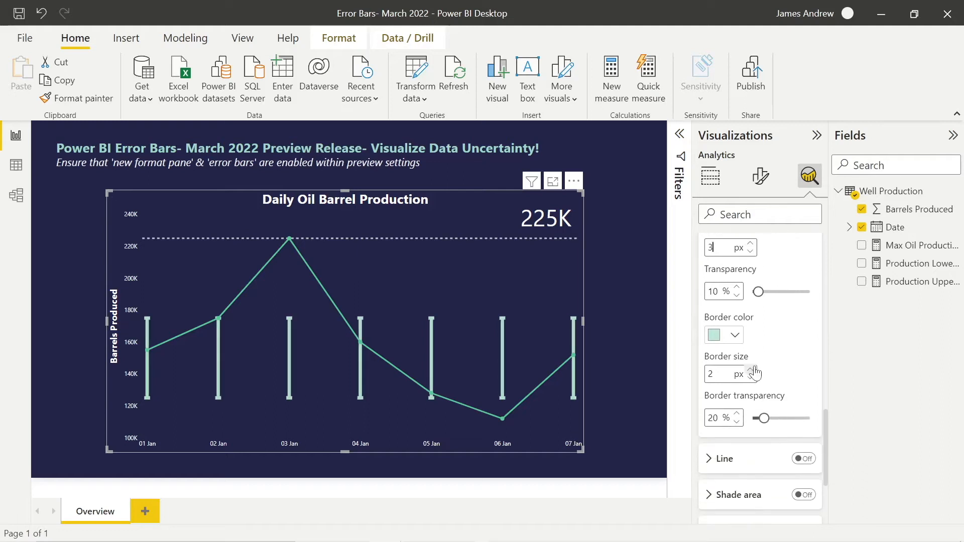
left_click(742, 370)
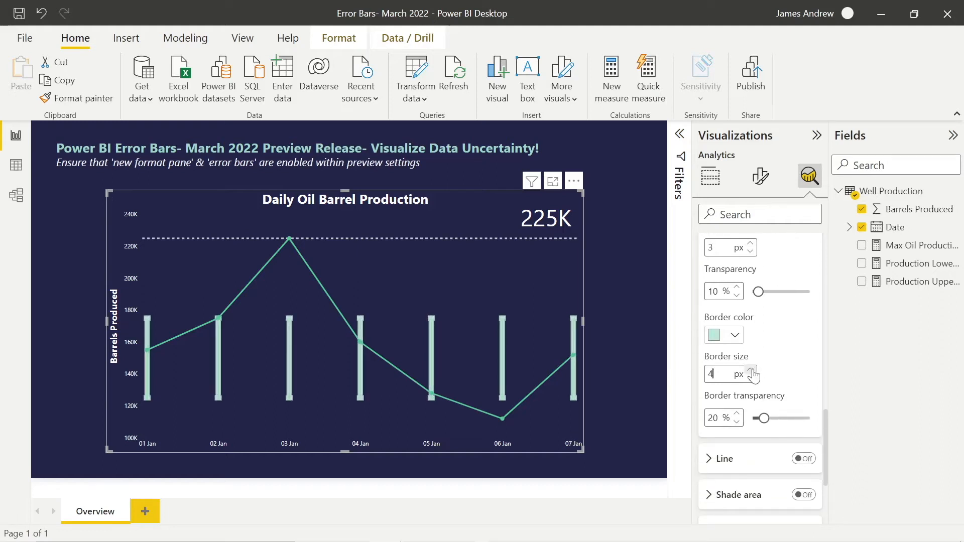
left_click(750, 377)
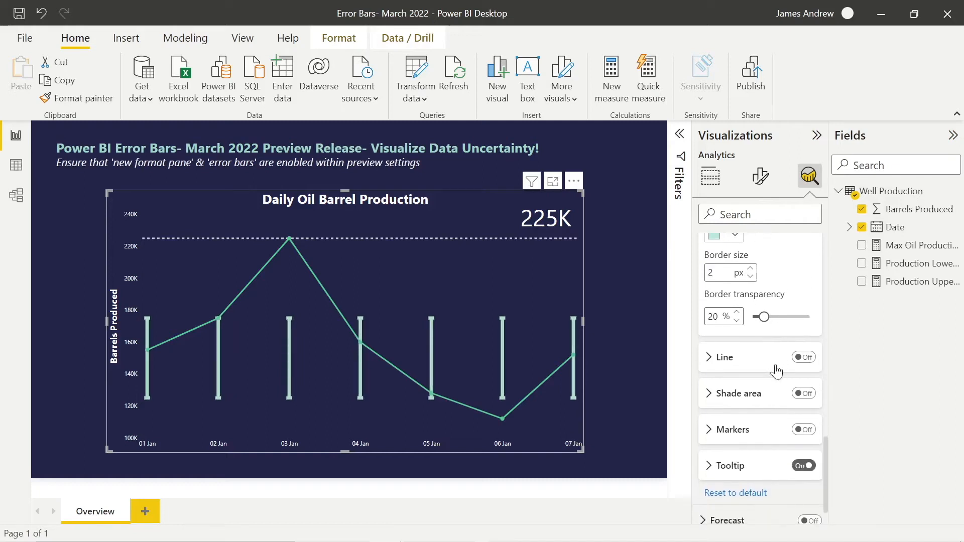
- Turn on bound lines, turn off Bar, and match the lines to the series colour
left_click(803, 357)
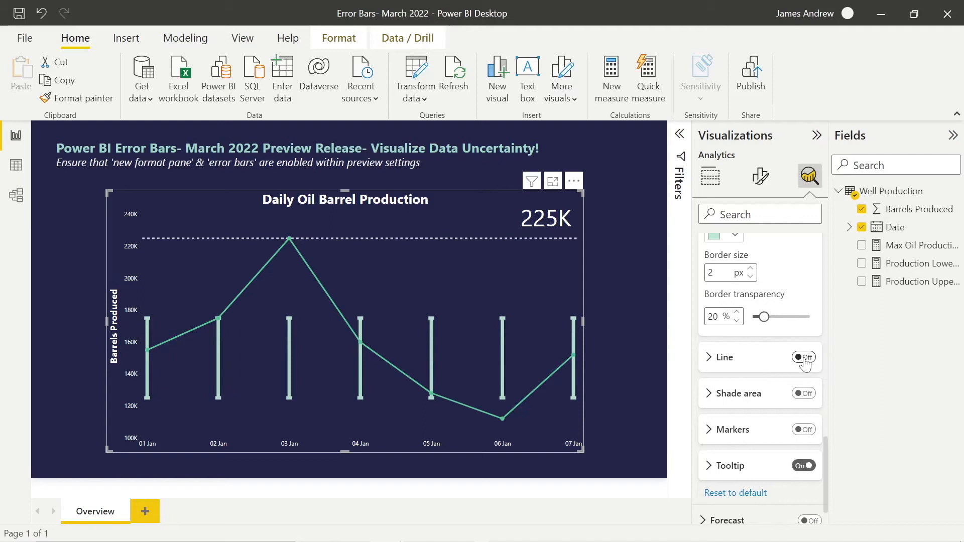
left_click(802, 357)
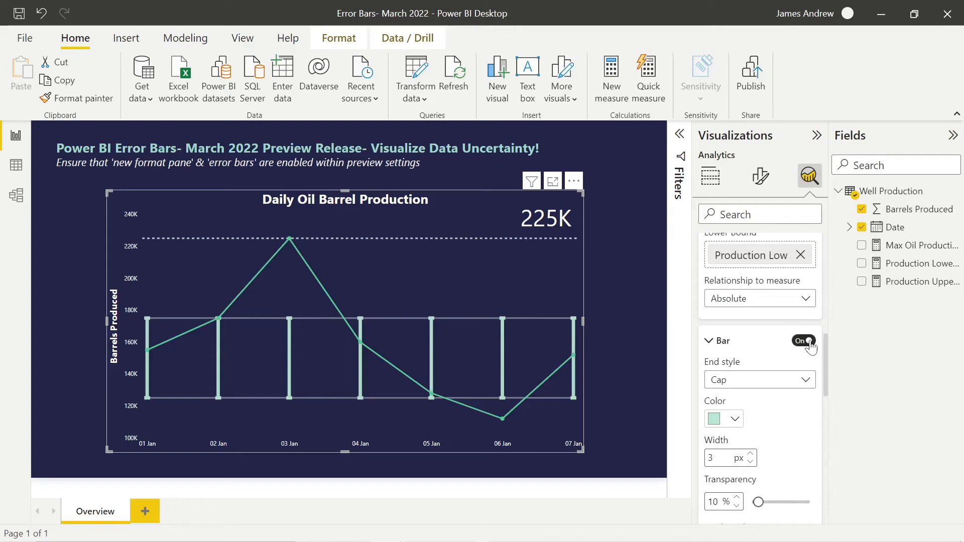
left_click(803, 342)
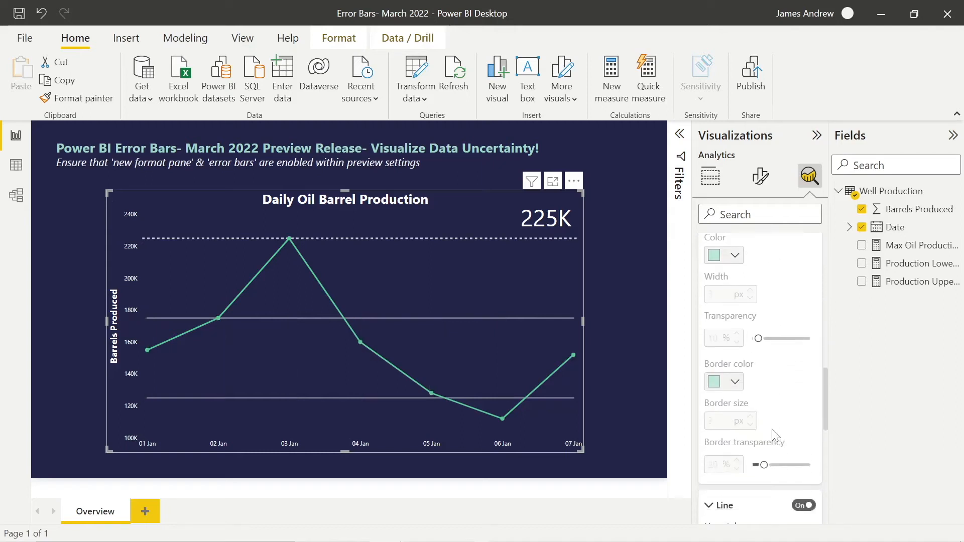
scroll("down", 3)
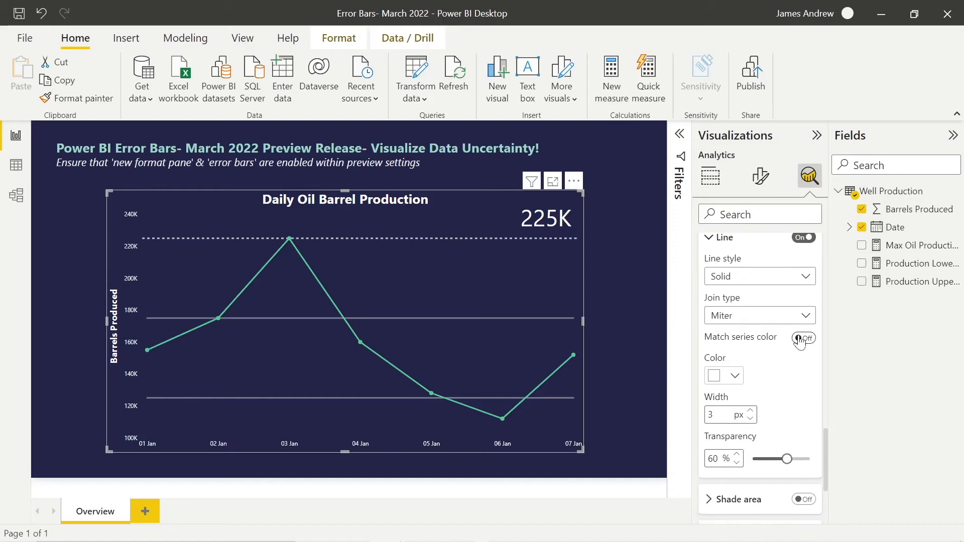
left_click(802, 338)
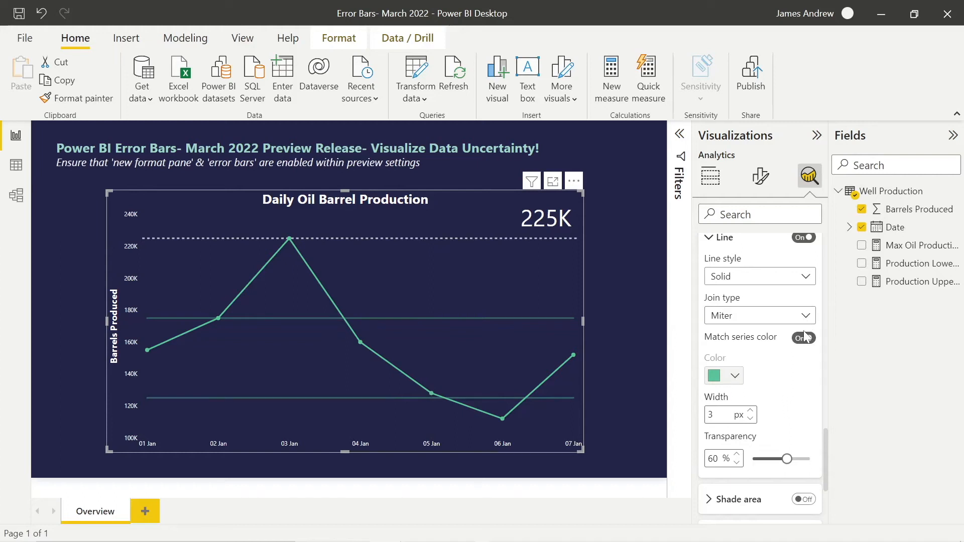
left_click(803, 337)
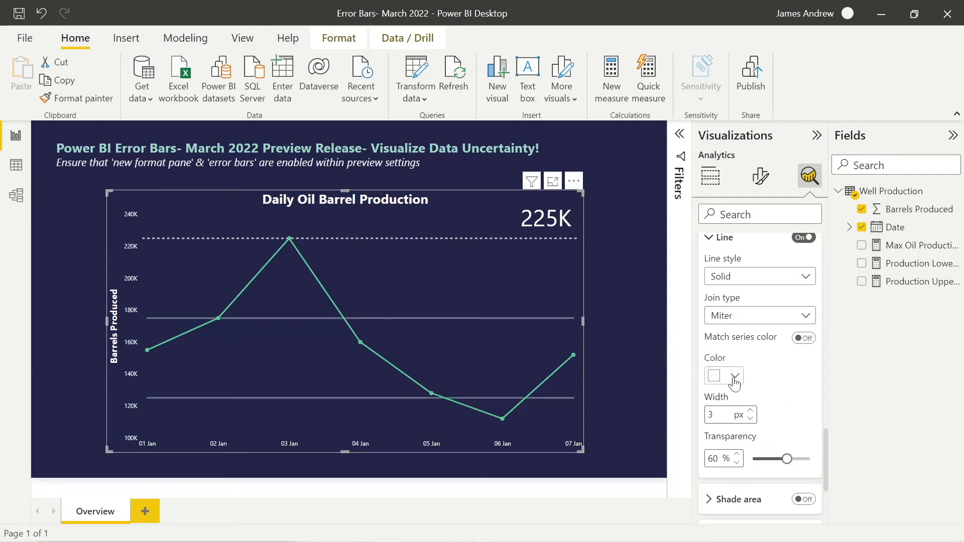
left_click(734, 375)
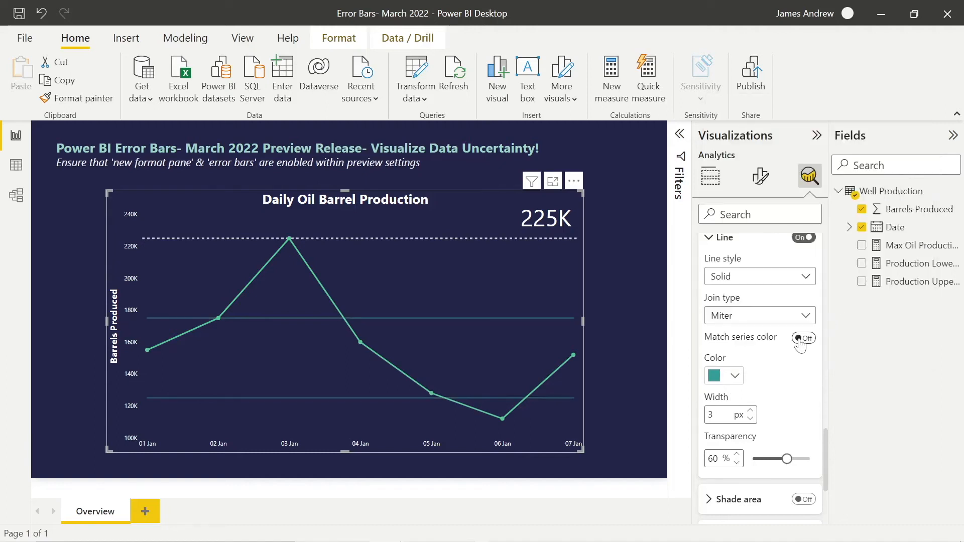
left_click(802, 339)
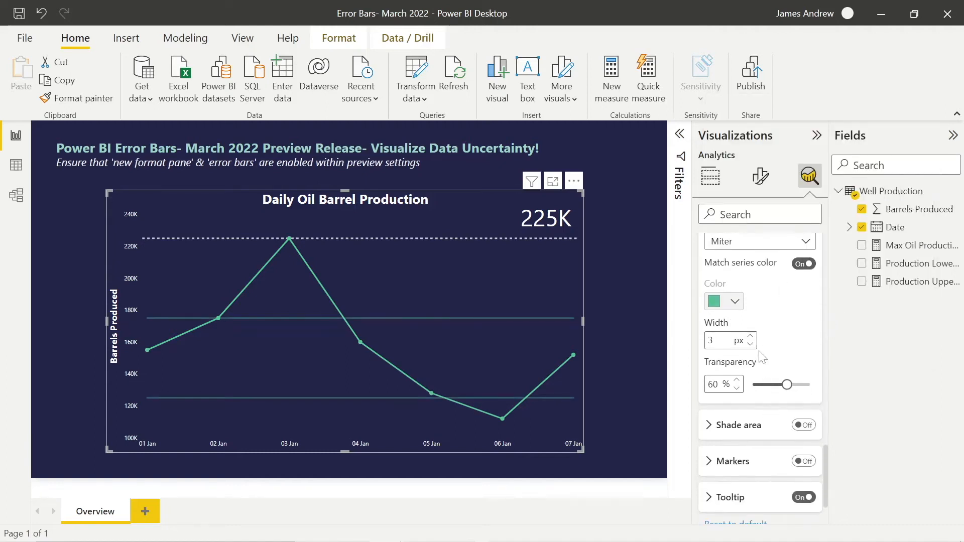
- Set the bound lines to 5 px width and 30% transparency
left_click(749, 336)
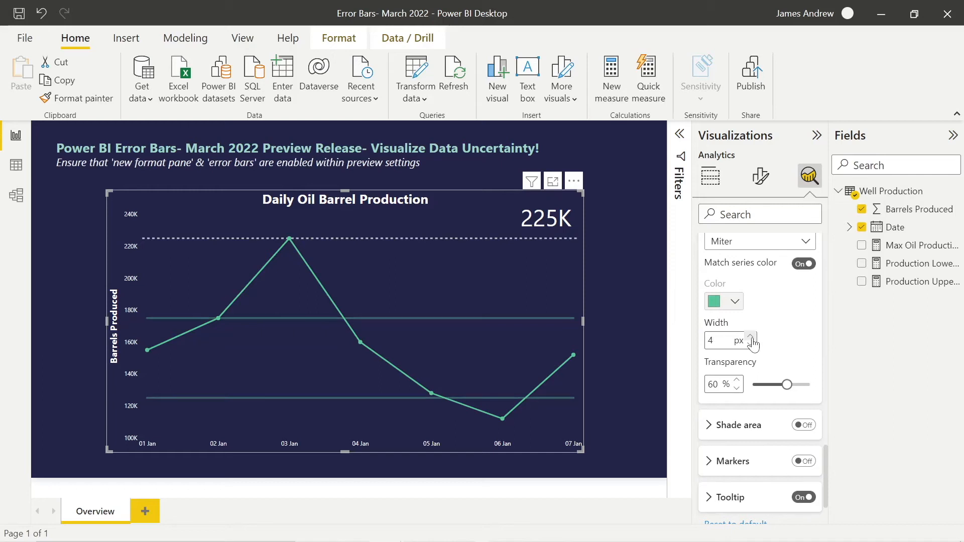
left_click_drag(788, 384, 780, 384)
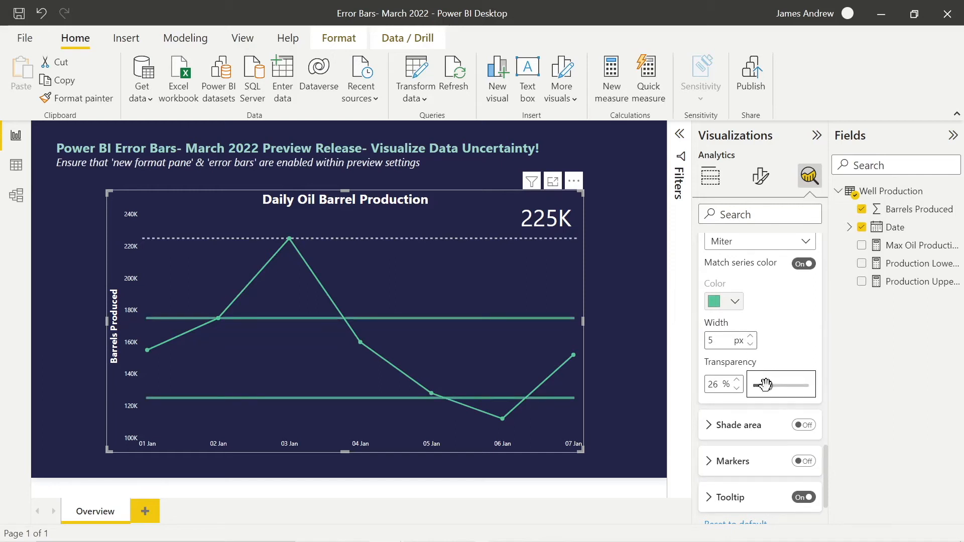
left_click_drag(762, 384, 781, 384)
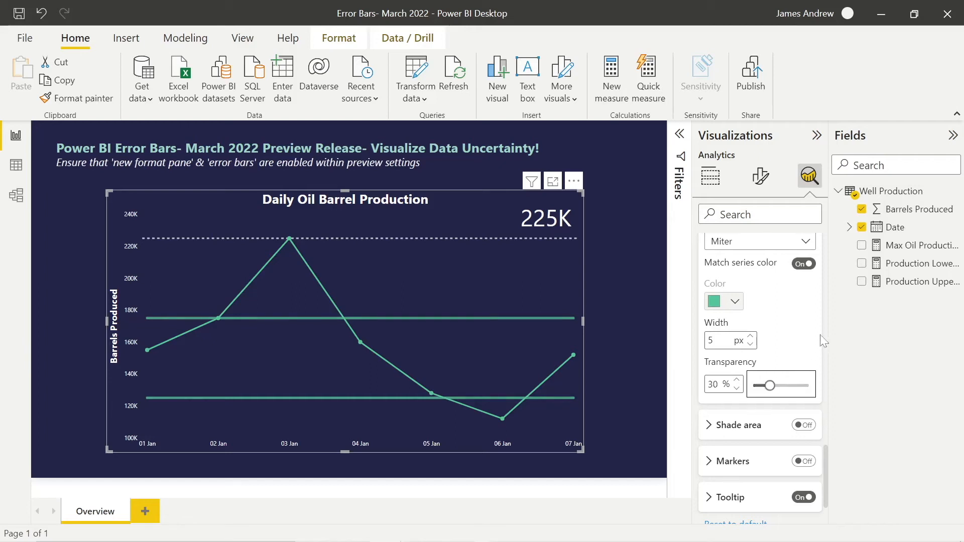
left_click_drag(791, 385, 772, 385)
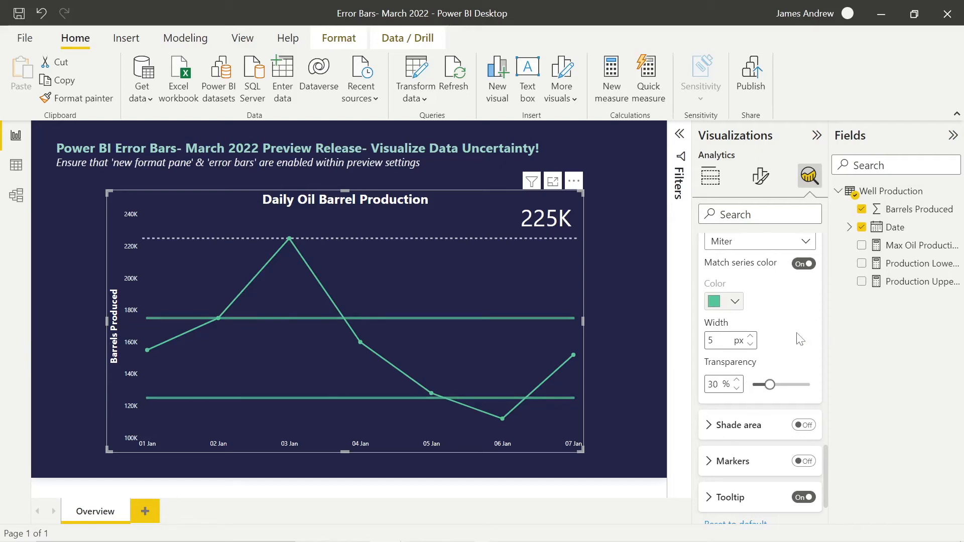
mouse_move(430, 320)
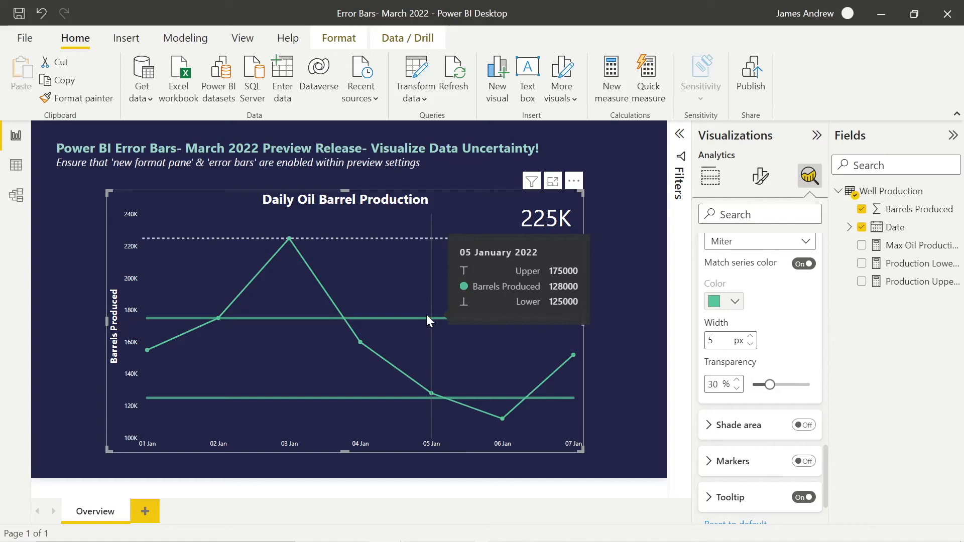
mouse_move(529, 331)
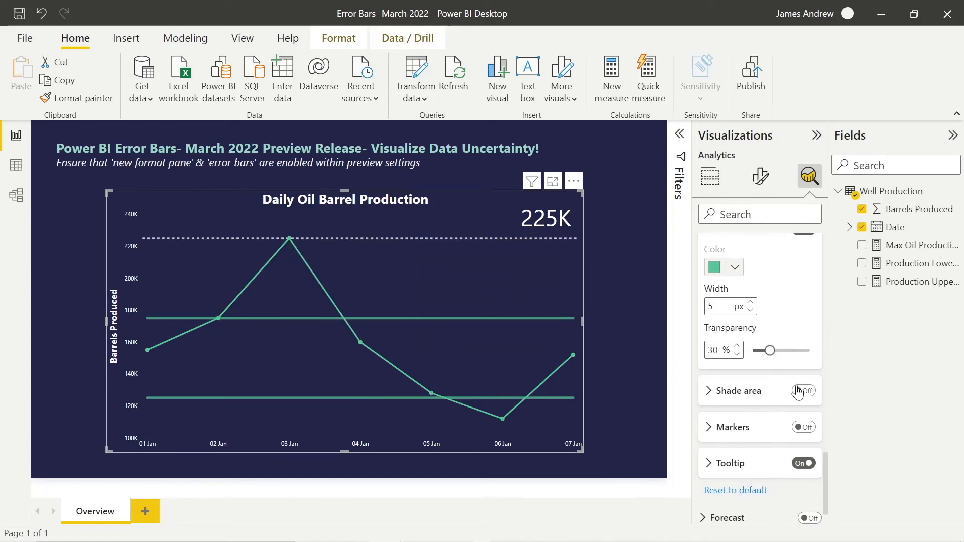
- Turn on Shade area, switch off Match series color, pick a light colour, set 55% transparency
left_click(802, 391)
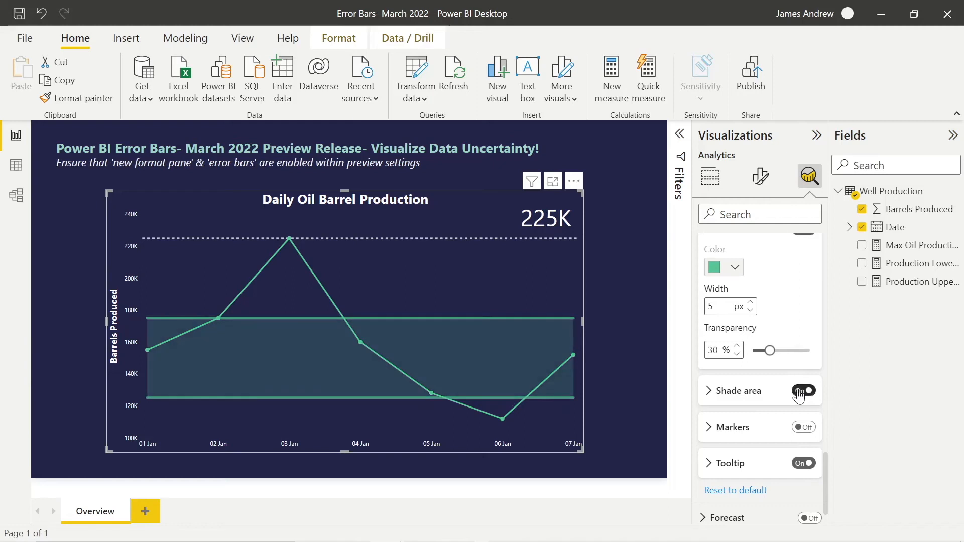
left_click(802, 391)
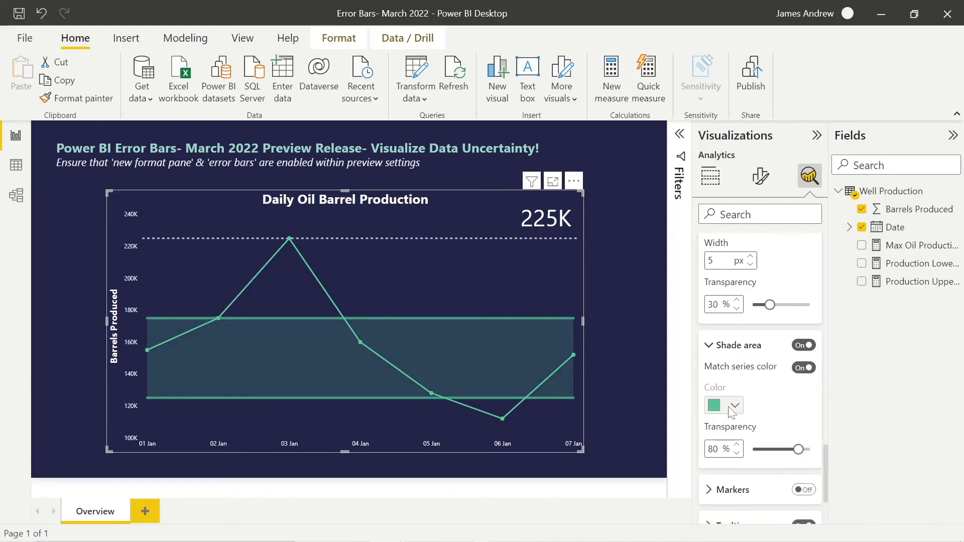
scroll("down", 3)
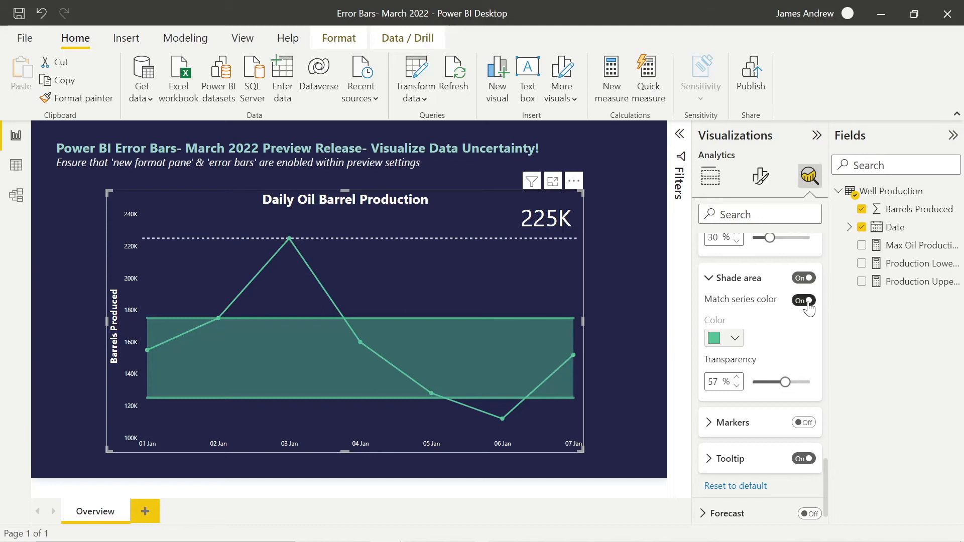
left_click(735, 337)
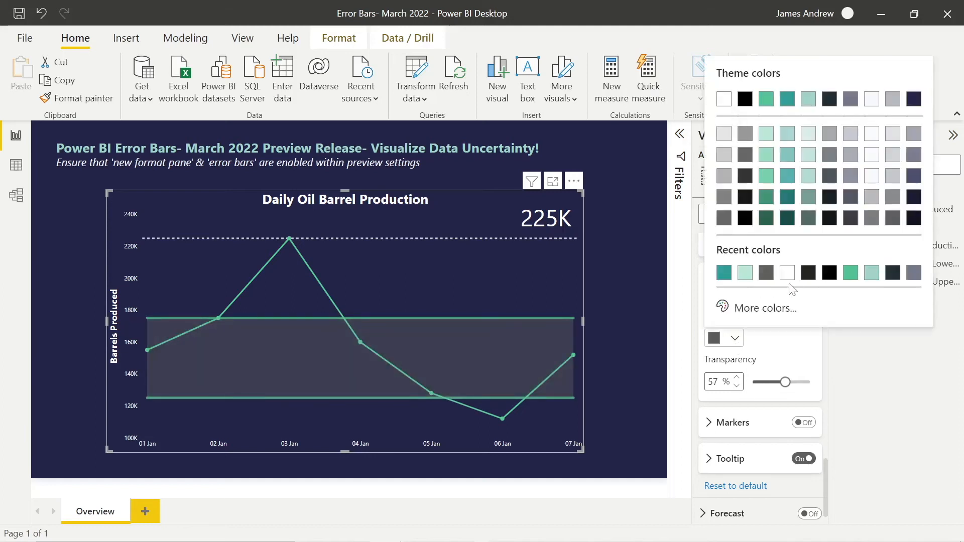
mouse_move(765, 146)
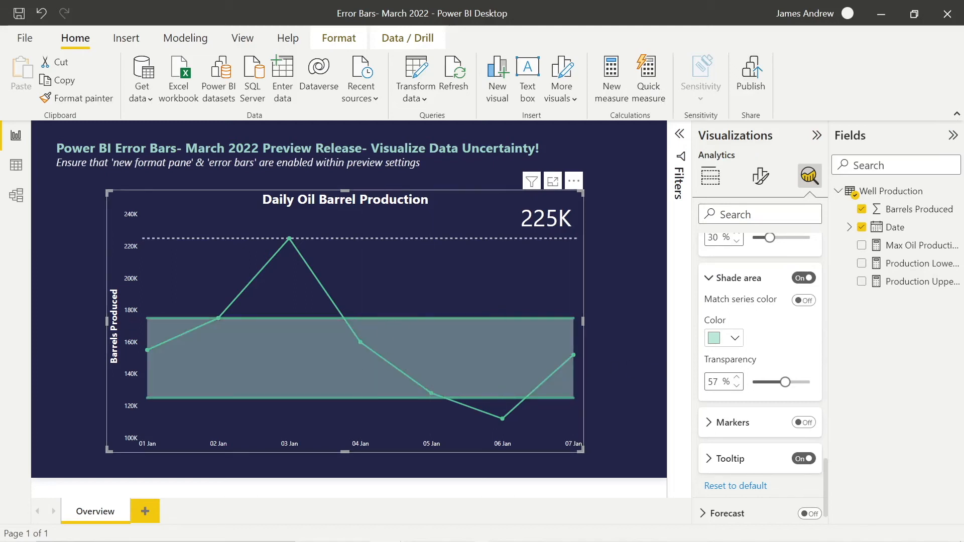
left_click(736, 385)
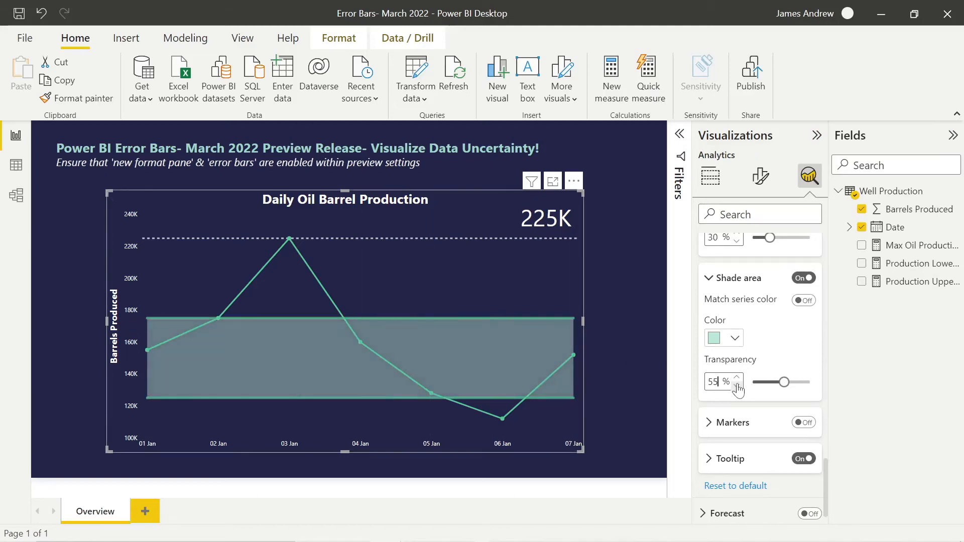
left_click(709, 177)
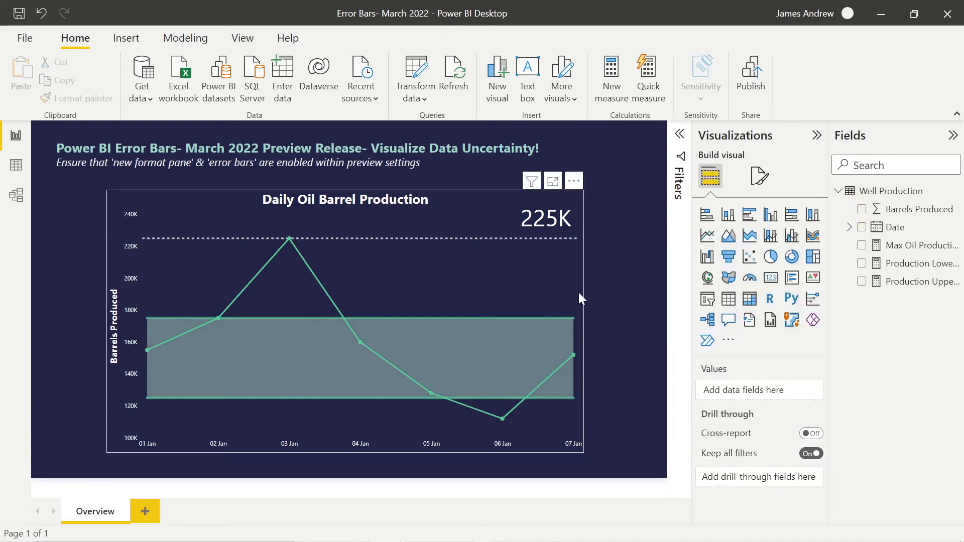
- Expand error bar Markers, switch off Match series color, and choose white as marker colour
left_click(759, 177)
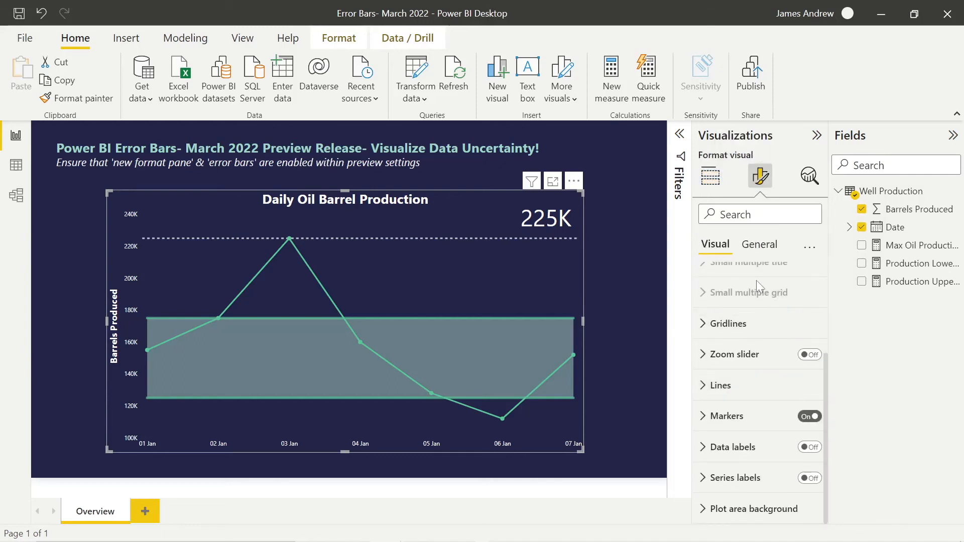
left_click(809, 176)
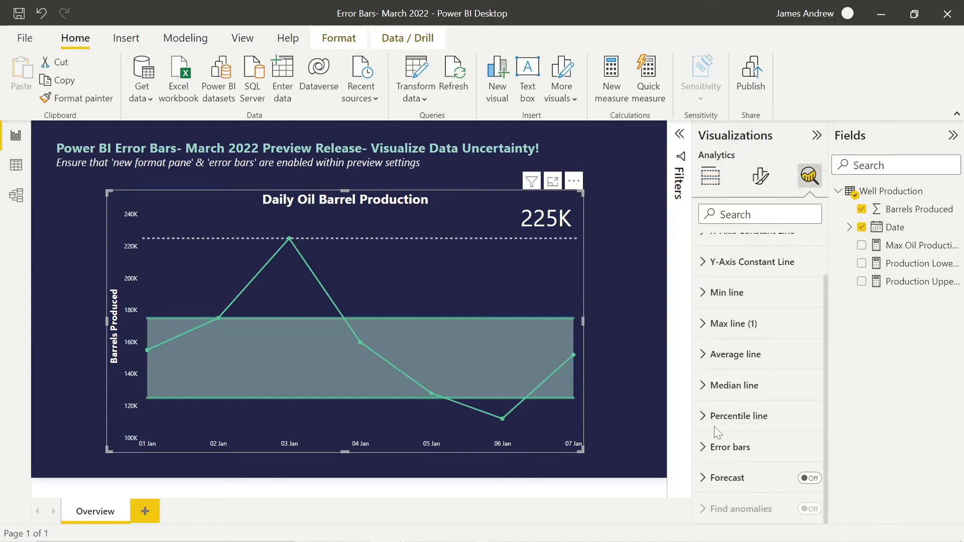
left_click(730, 446)
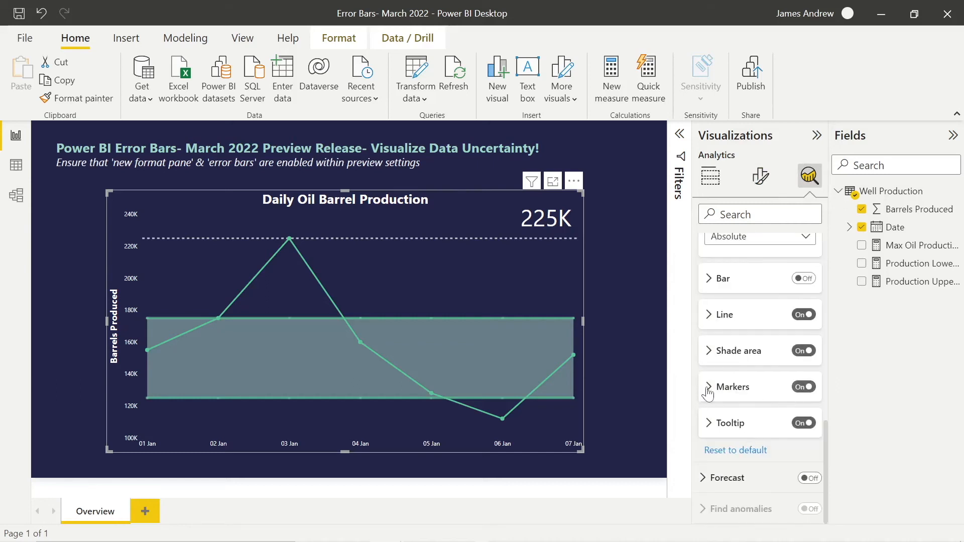
left_click(731, 387)
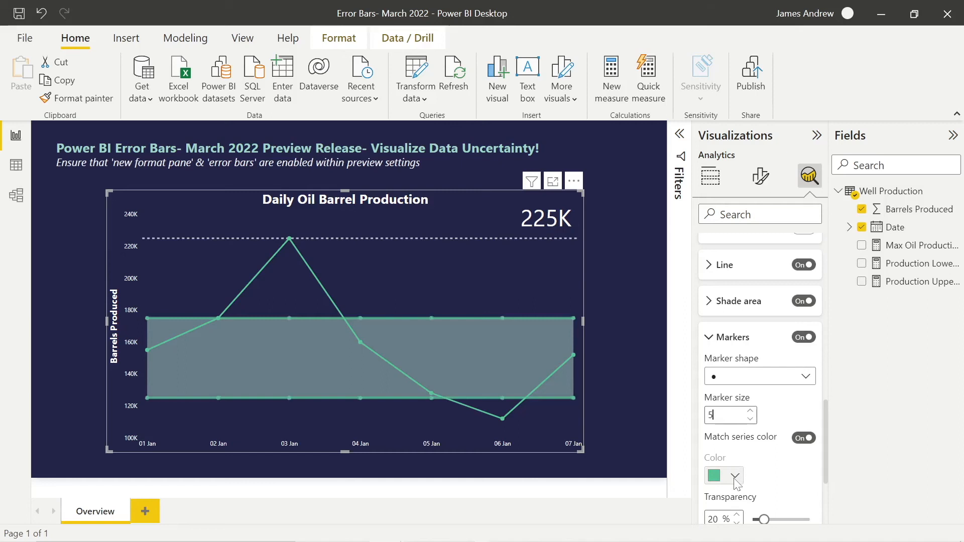
left_click(802, 437)
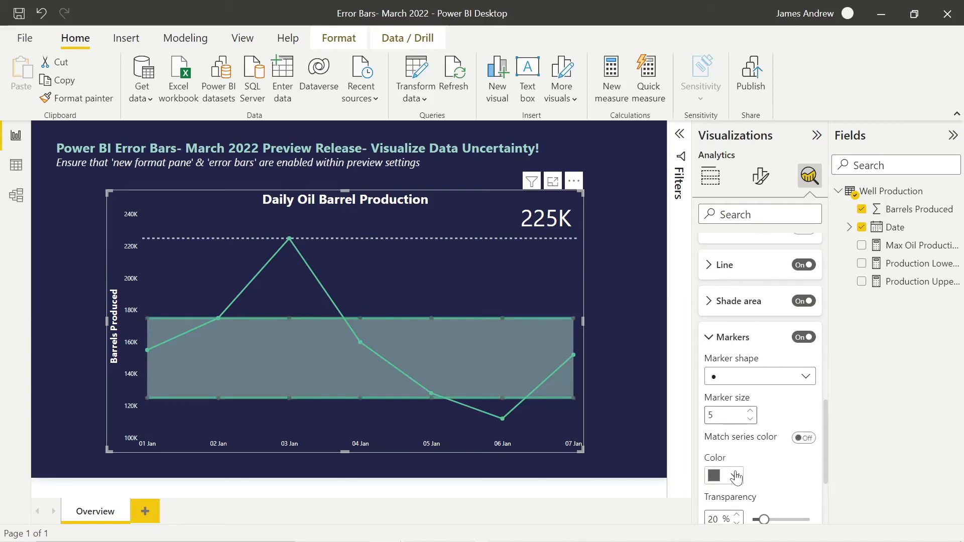
left_click(723, 475)
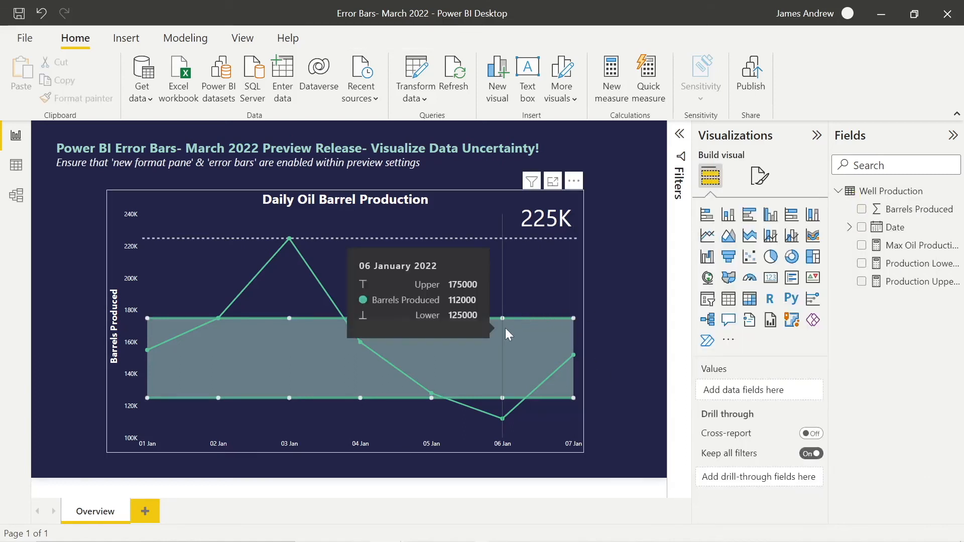
mouse_move(422, 342)
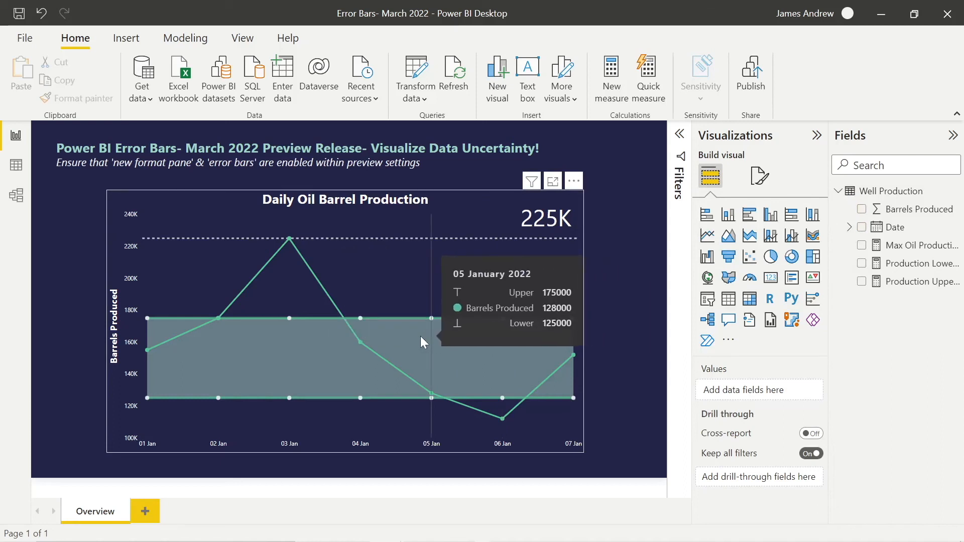
mouse_move(360, 335)
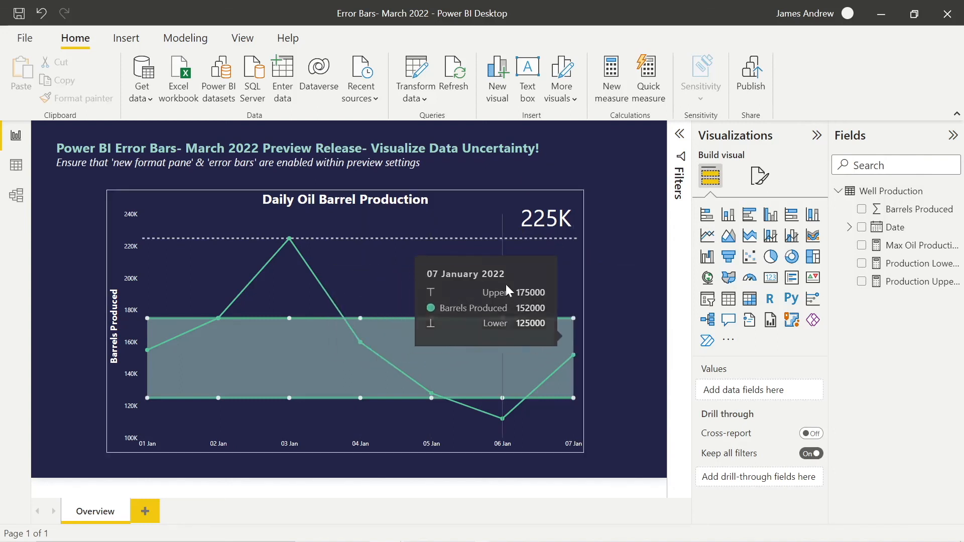
mouse_move(581, 304)
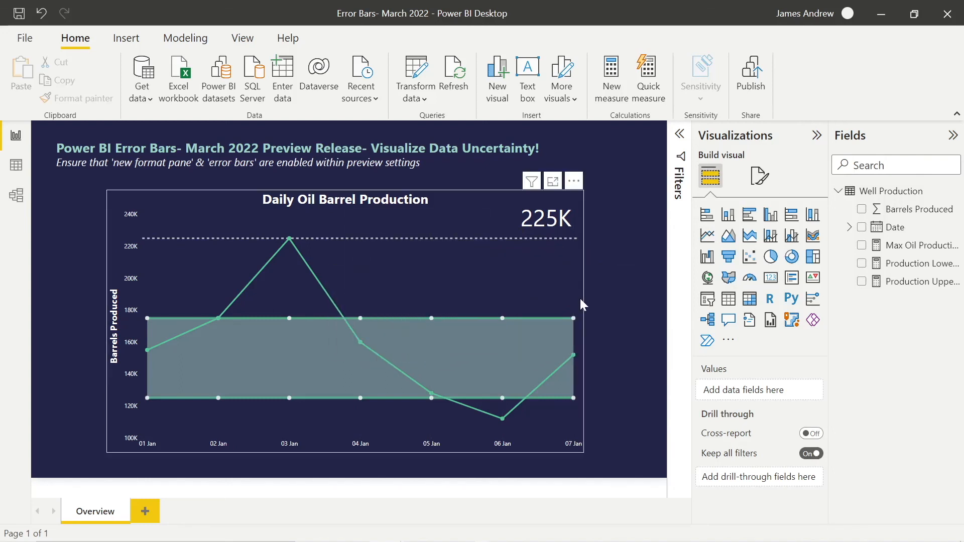
- Switch off error bar Line, Shade area and Markers, then switch on Bar
left_click(810, 176)
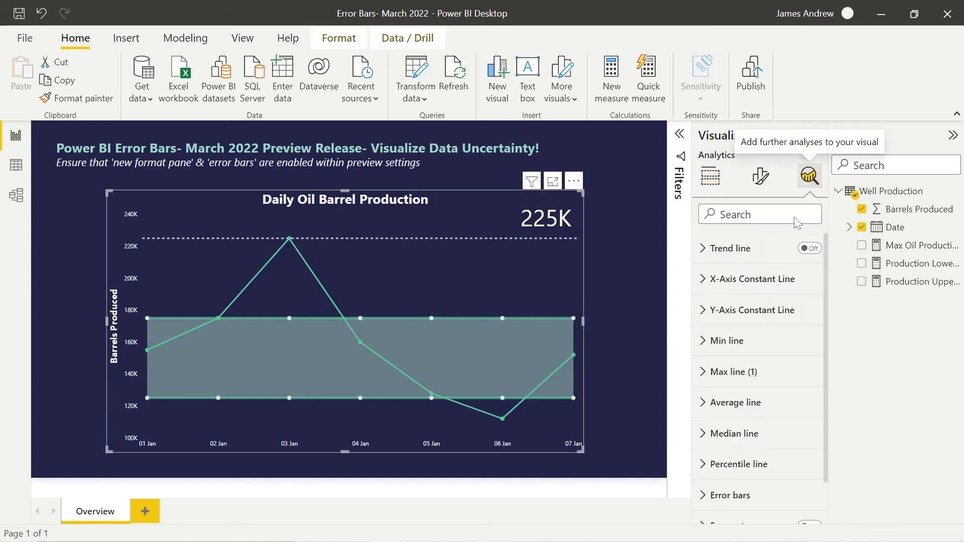
scroll("down", 3)
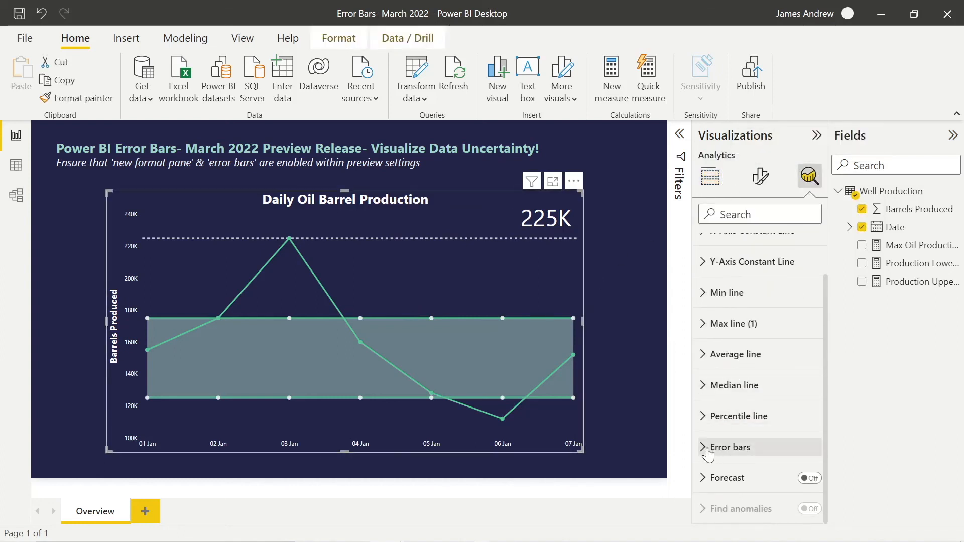
left_click(731, 447)
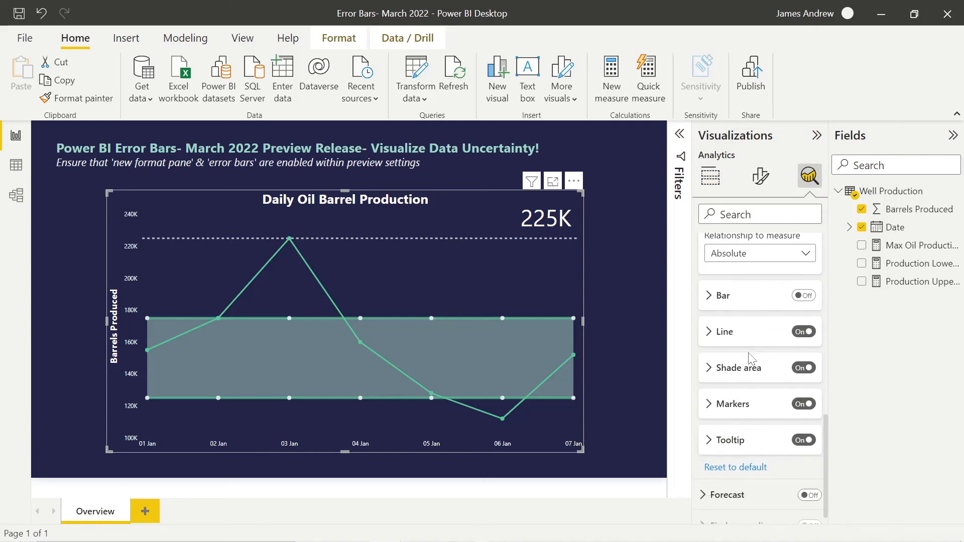
left_click(802, 332)
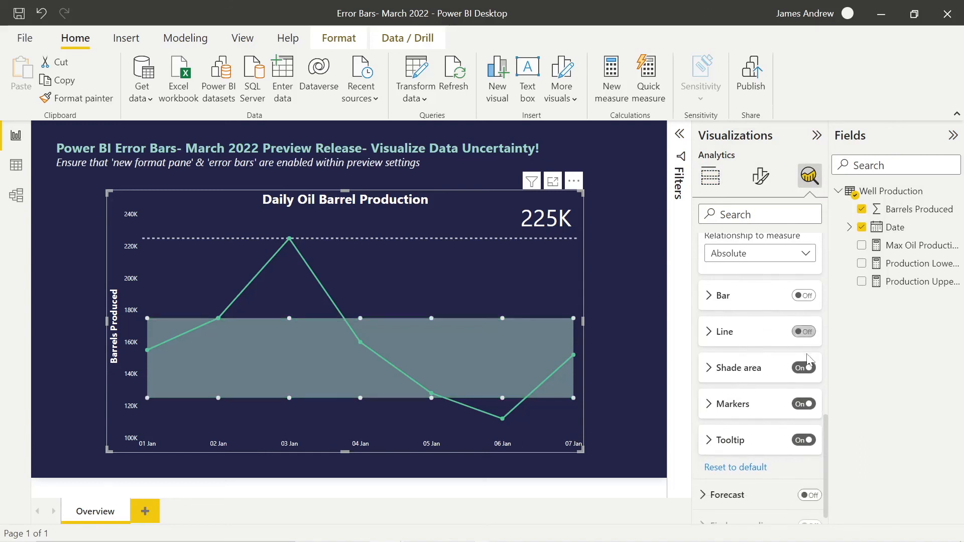
left_click(802, 368)
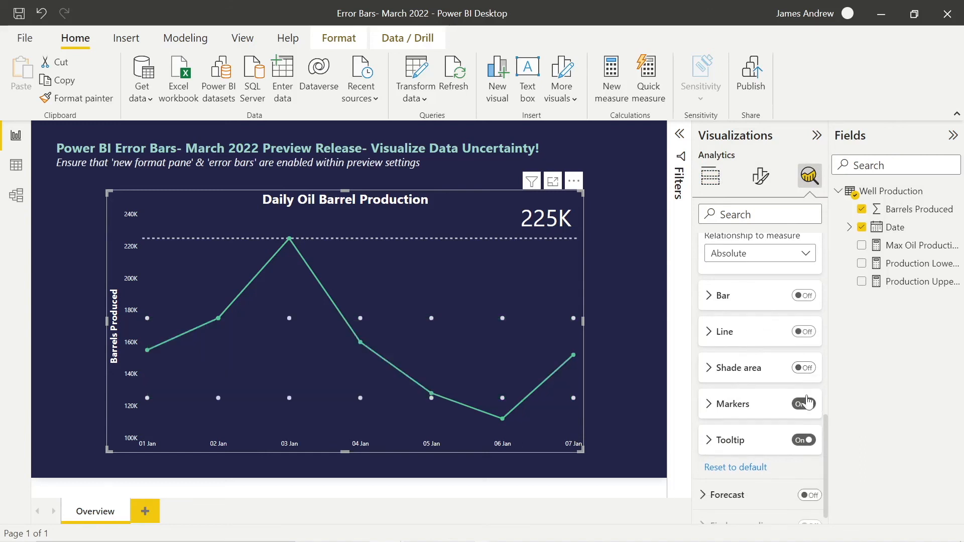
left_click(802, 403)
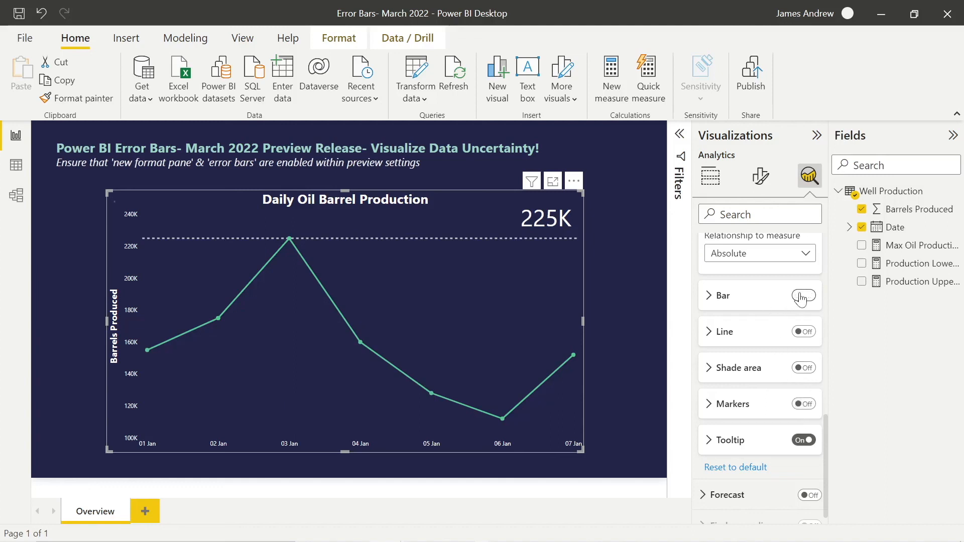
left_click(802, 296)
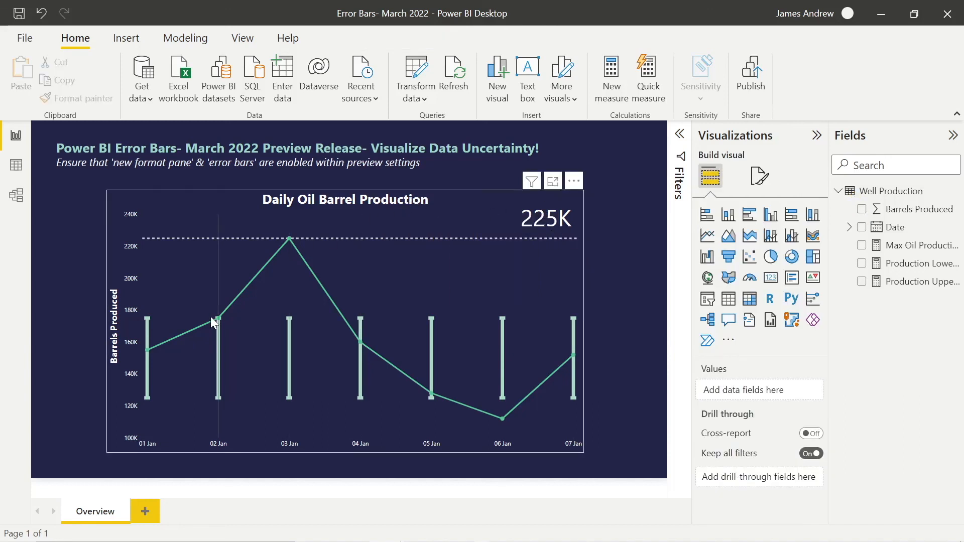
mouse_move(218, 320)
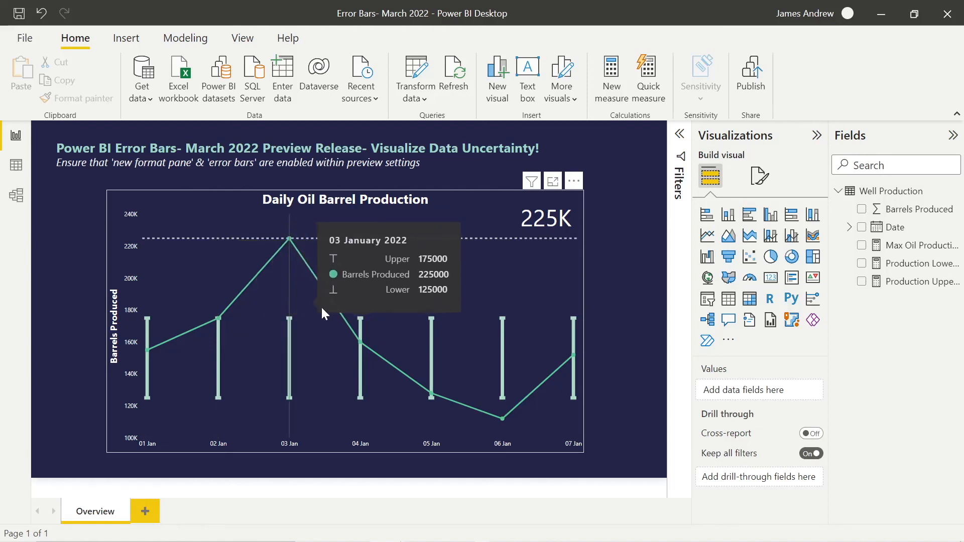
mouse_move(428, 355)
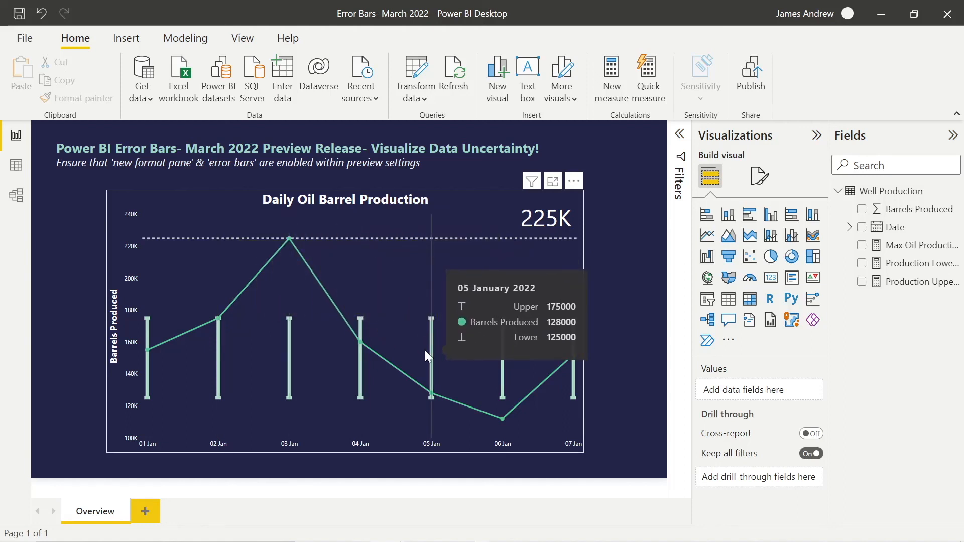
mouse_move(627, 342)
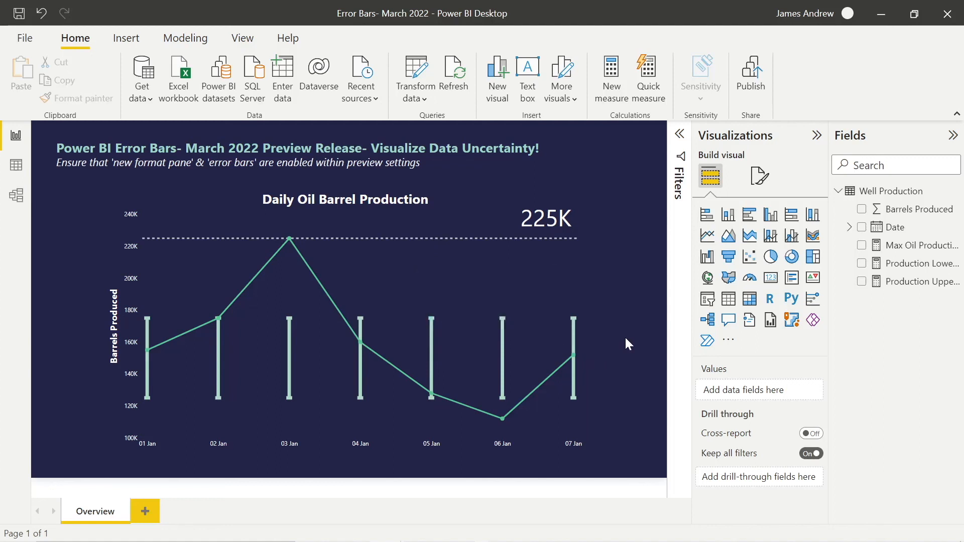